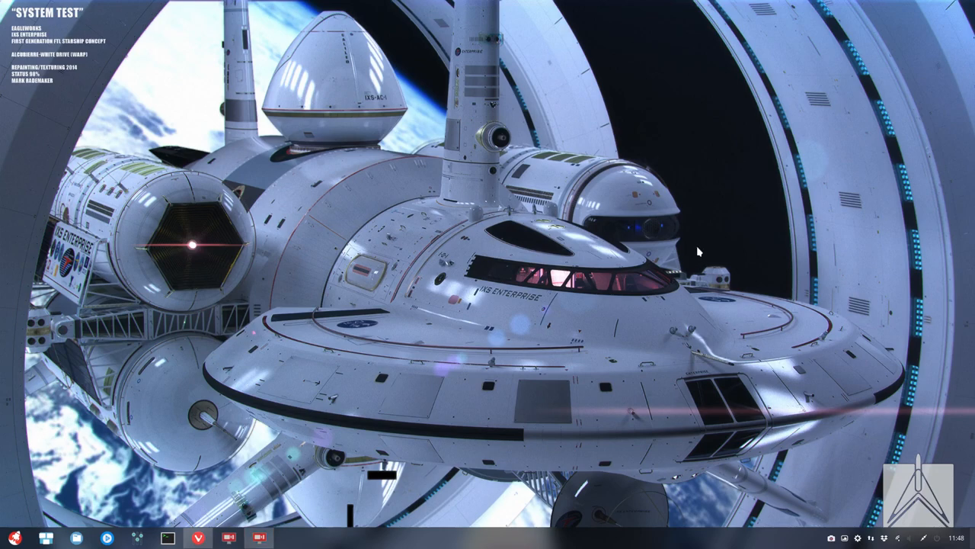
Bring up and close the Deepin Terminal window and the application launcher from the taskbar
click(167, 536)
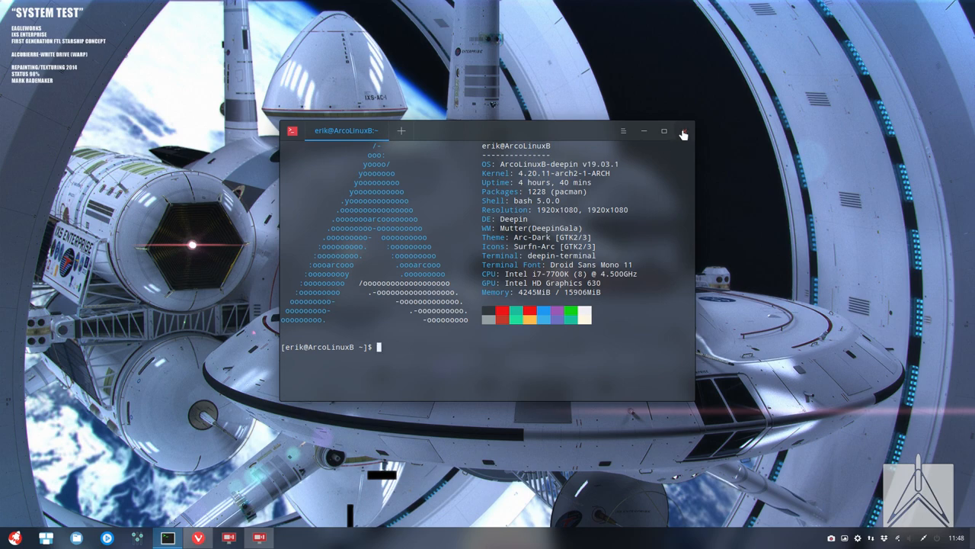
click(683, 132)
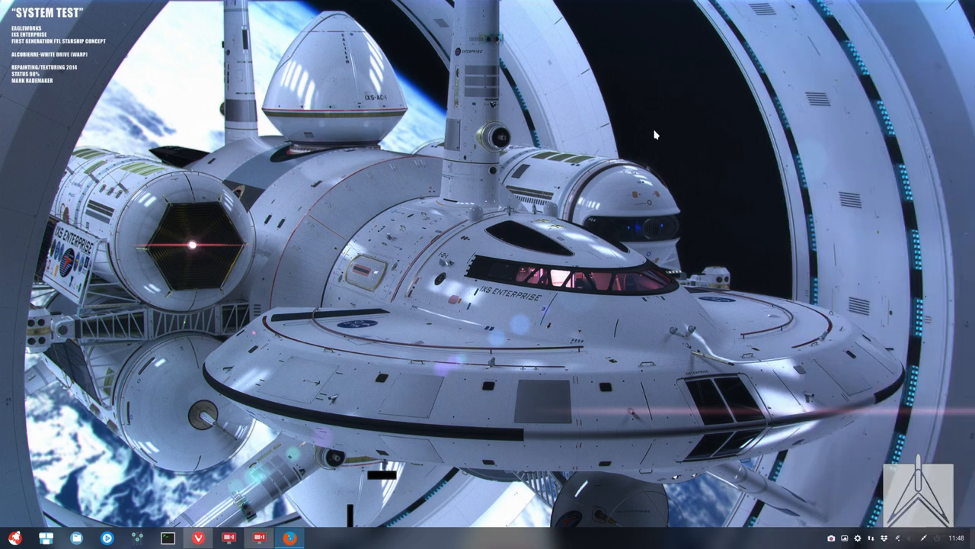
click(290, 538)
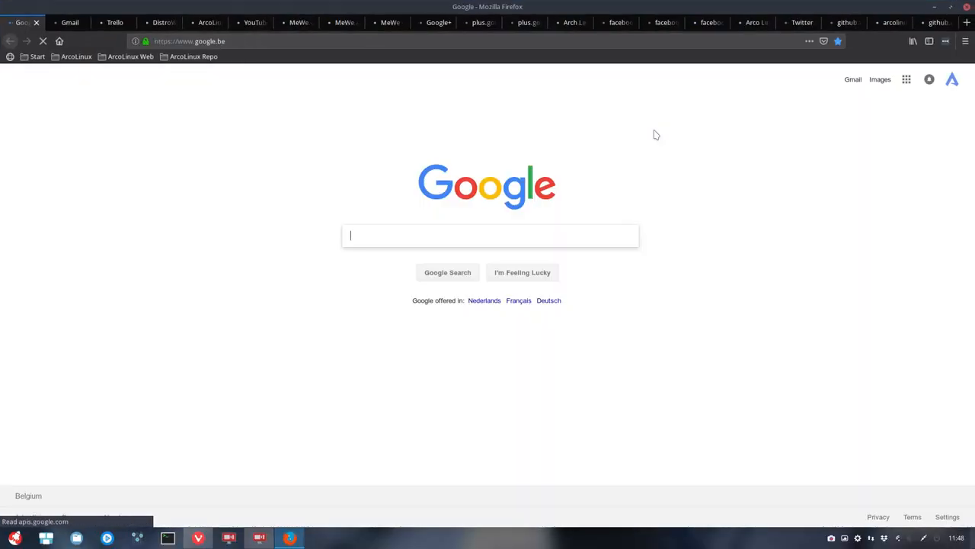
click(198, 538)
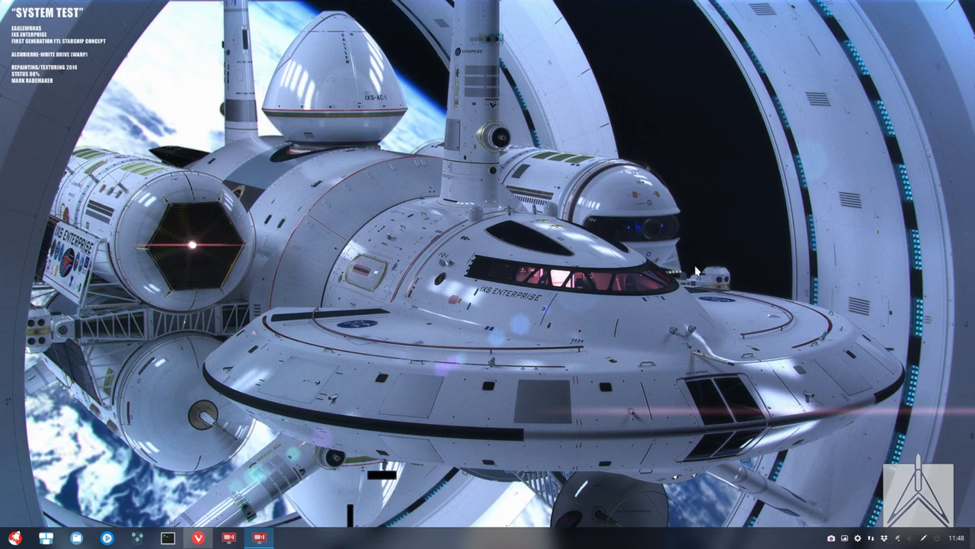
mouse_move(654, 265)
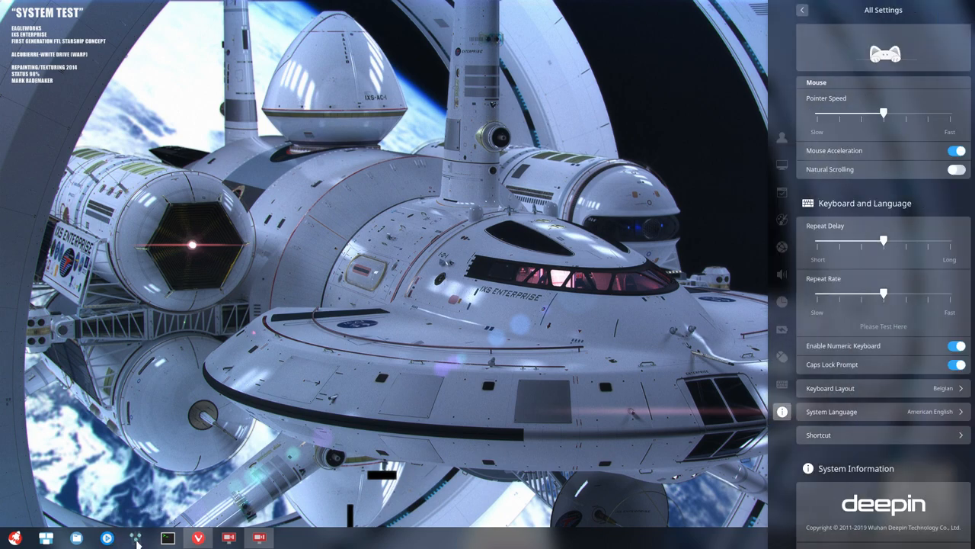
click(12, 538)
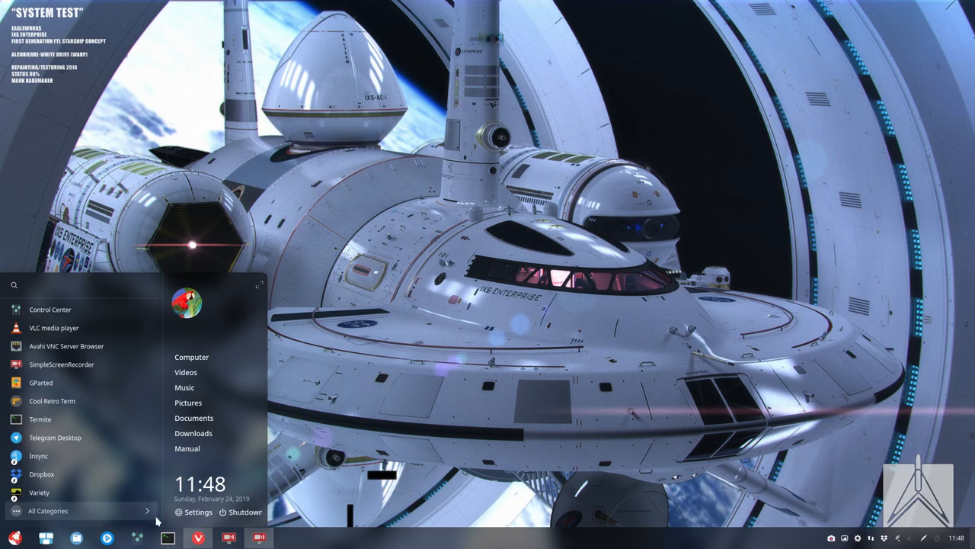
click(192, 512)
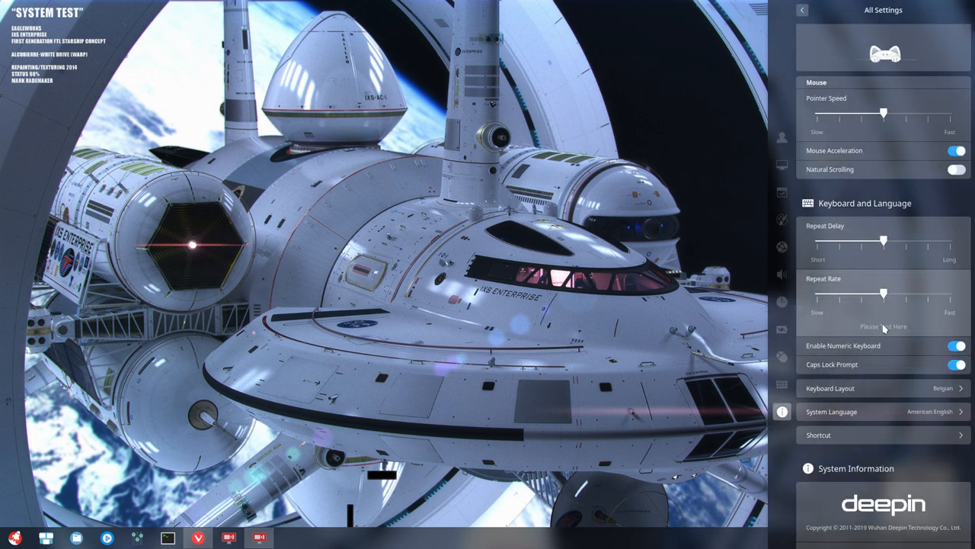
mouse_move(892, 441)
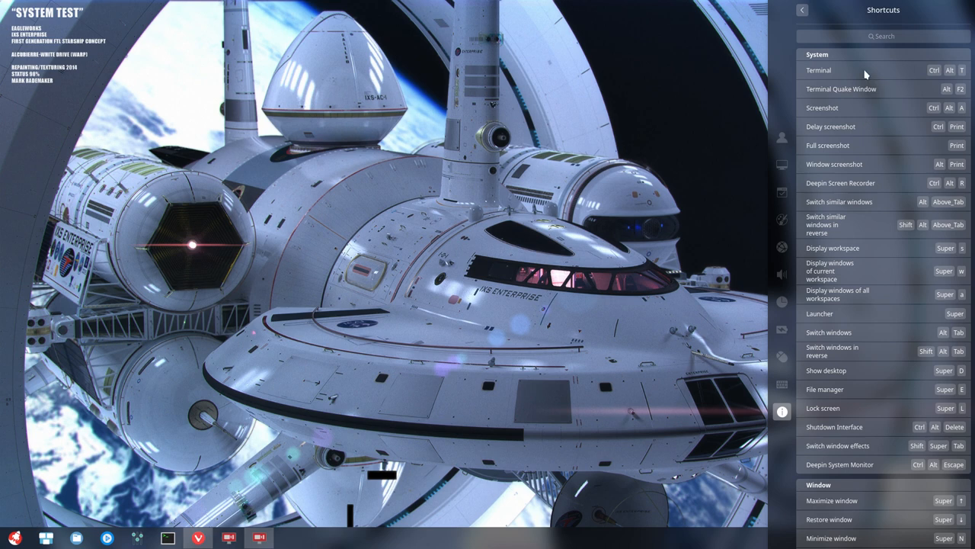
mouse_move(817, 93)
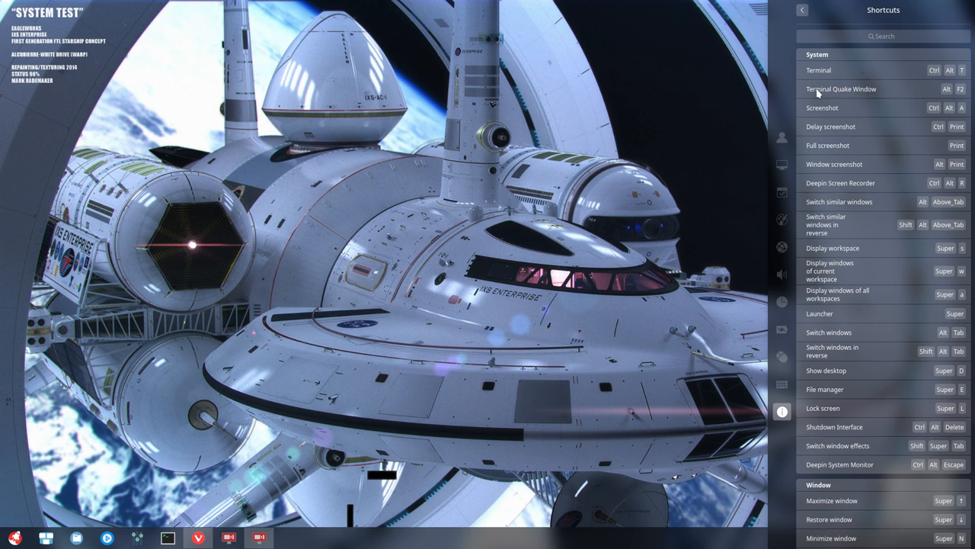
mouse_move(950, 94)
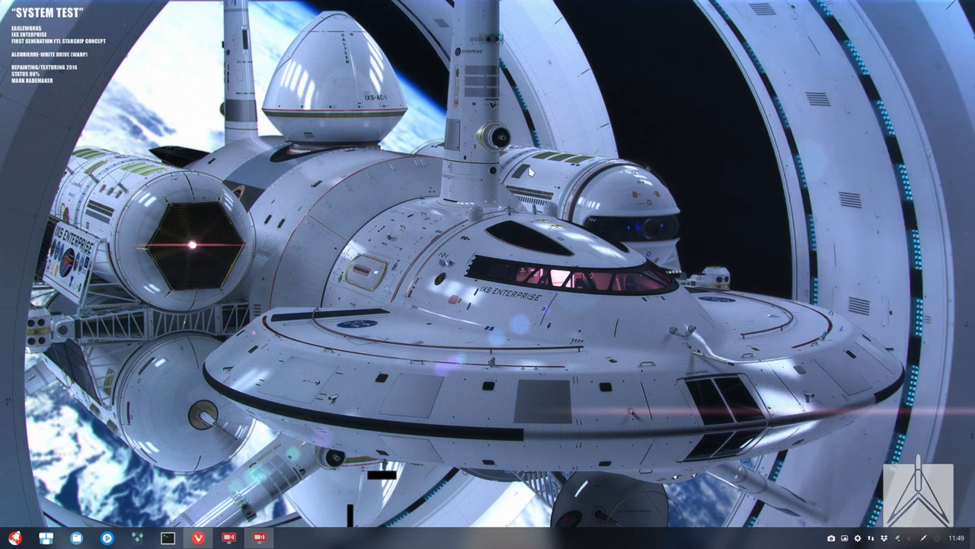
Run the update command in the quick terminal, reaching the sudo password prompt
click(168, 538)
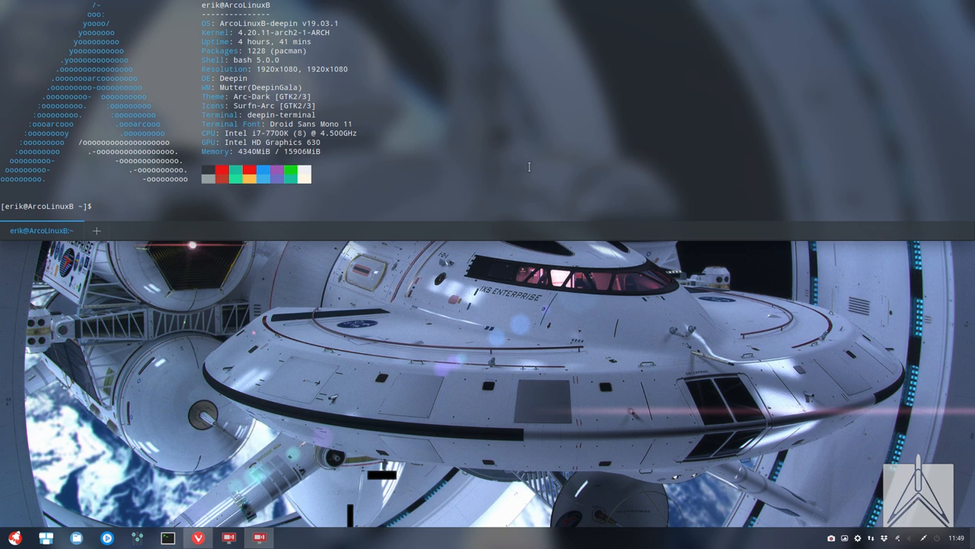
text(U)
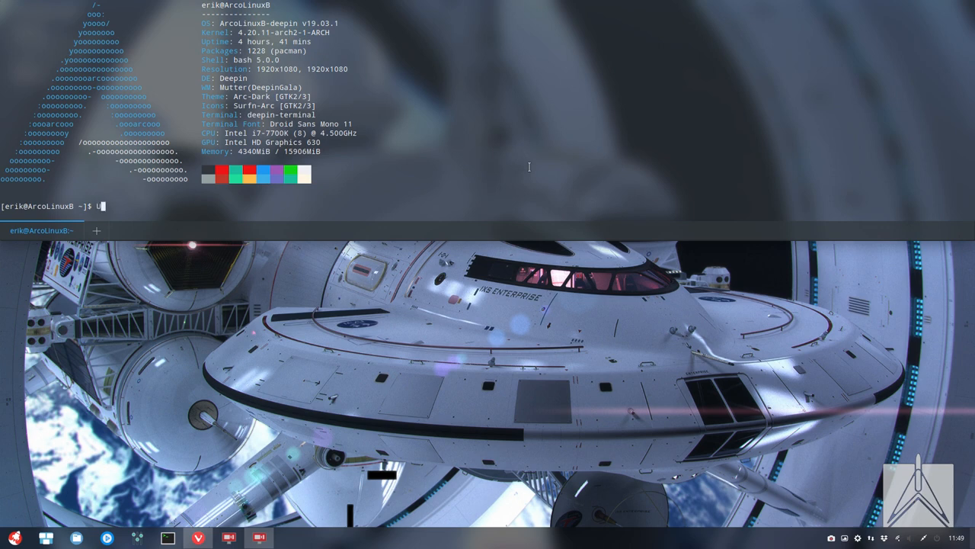
key(Return)
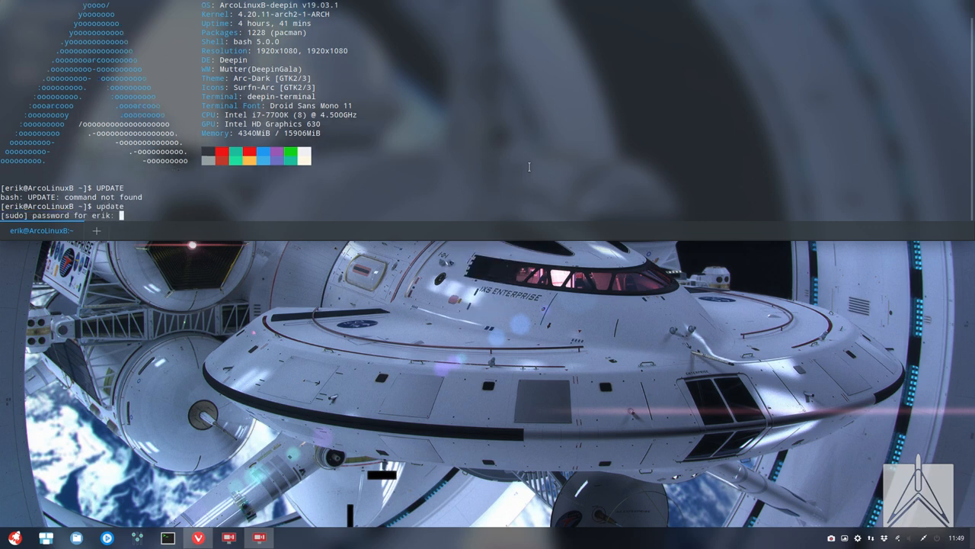
key(Return)
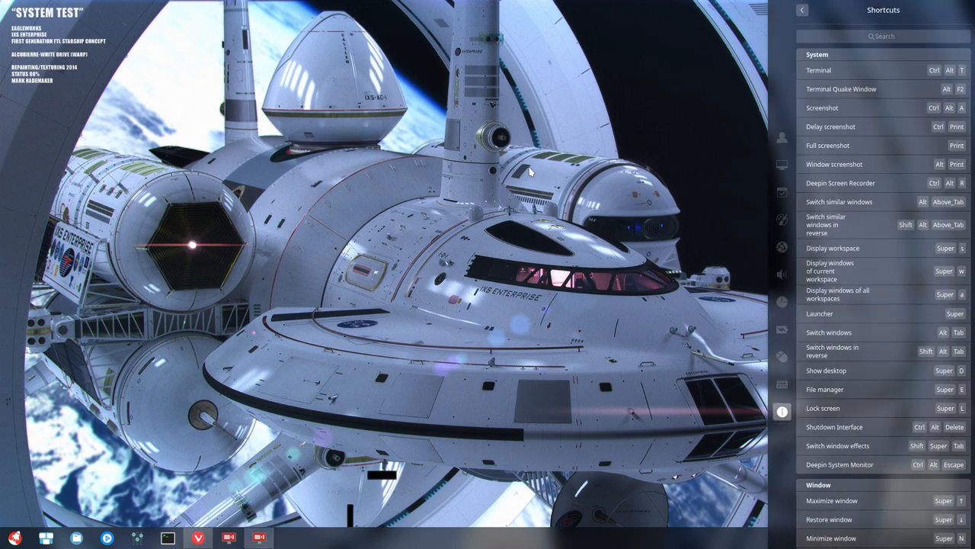
mouse_move(855, 89)
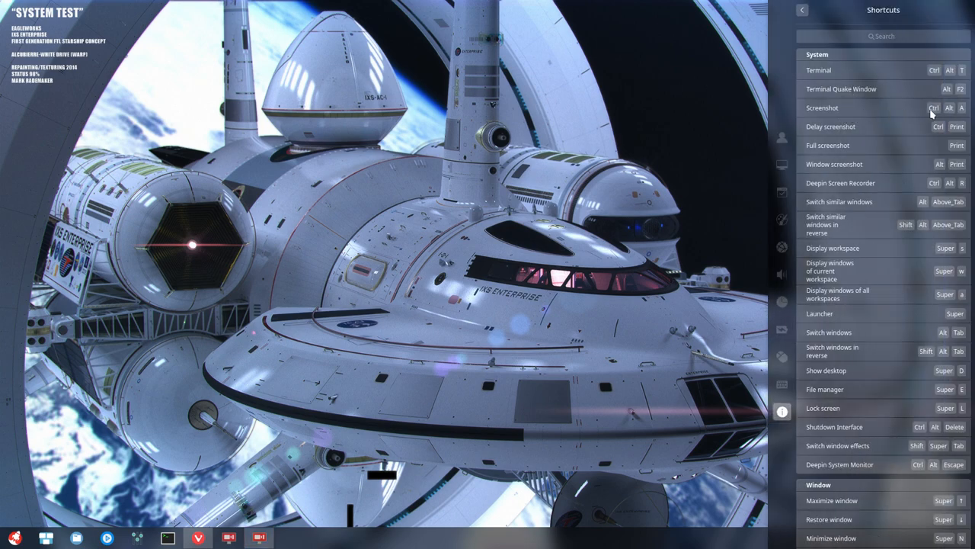
mouse_move(934, 139)
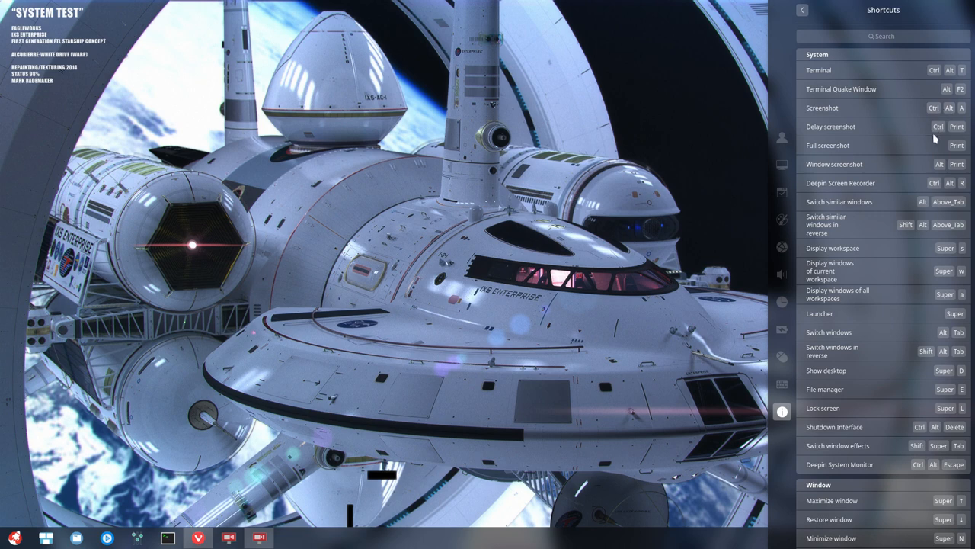
mouse_move(957, 134)
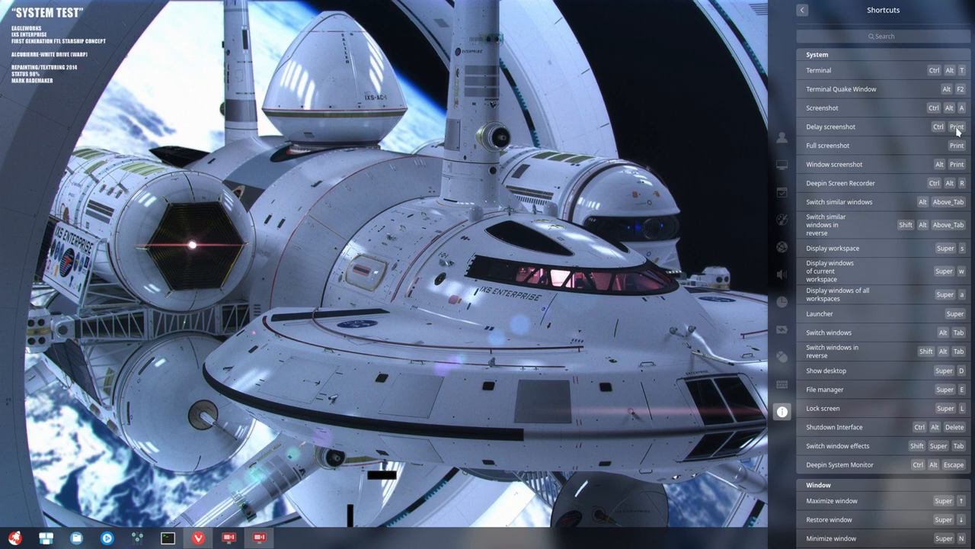
mouse_move(942, 169)
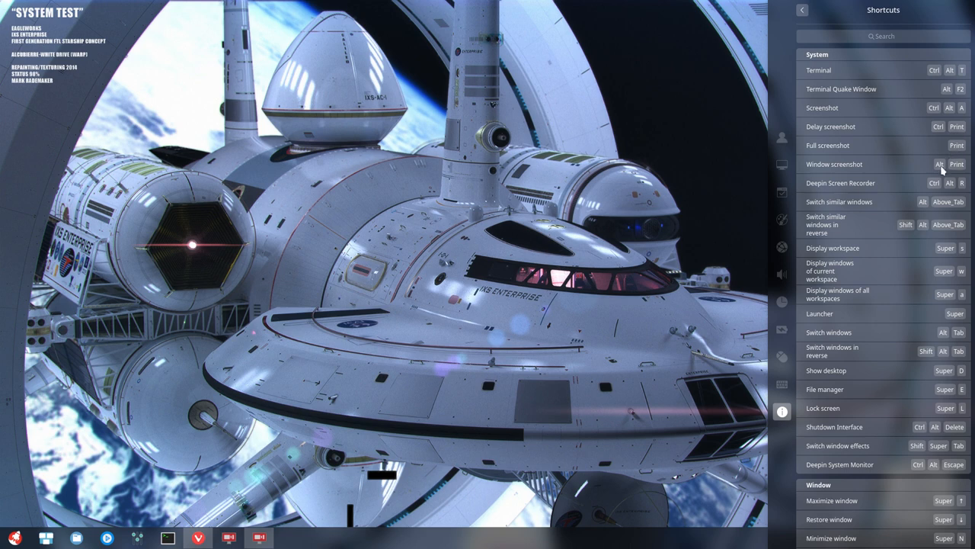
mouse_move(931, 184)
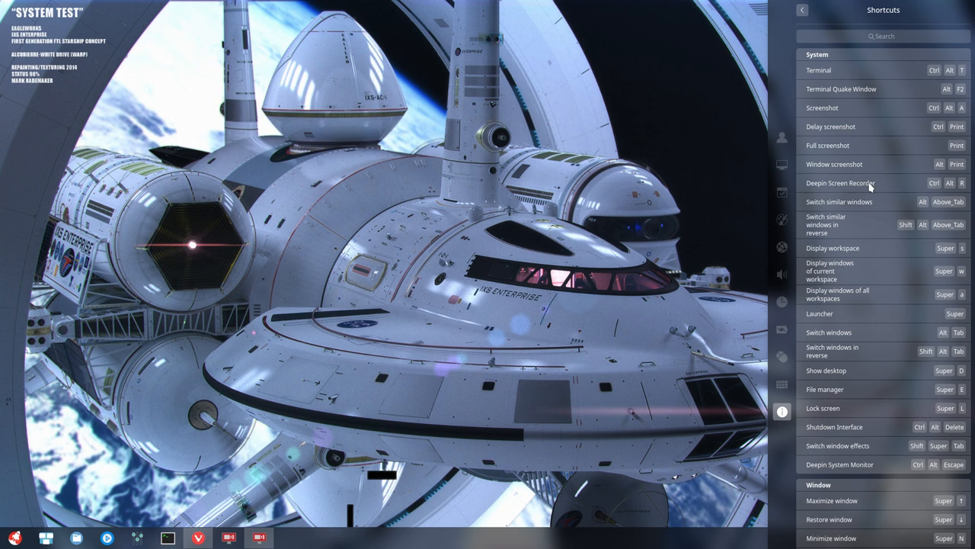
mouse_move(920, 204)
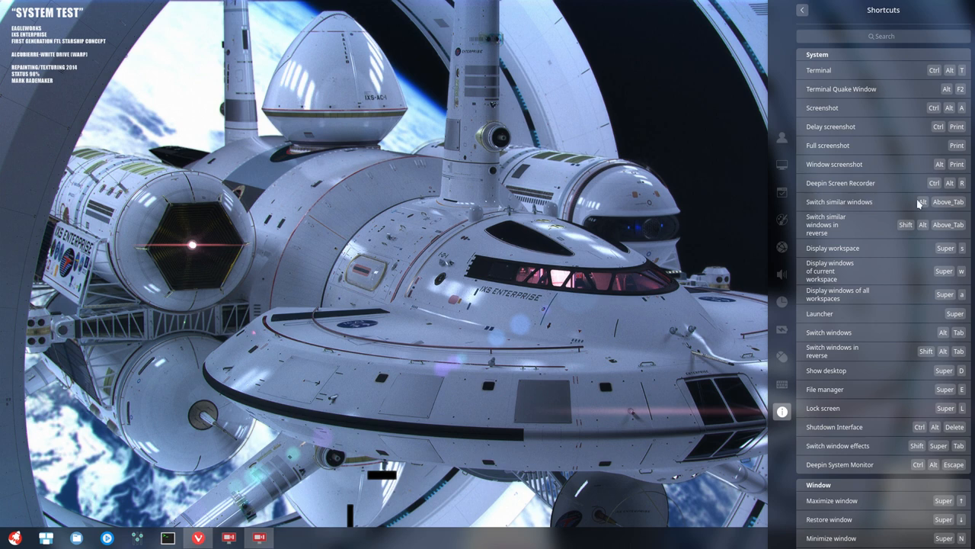
mouse_move(917, 207)
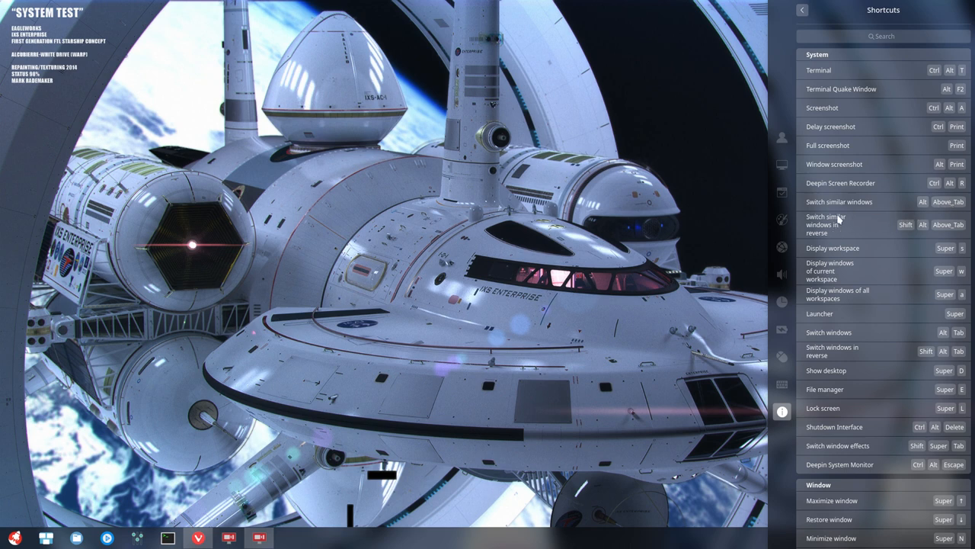
mouse_move(945, 228)
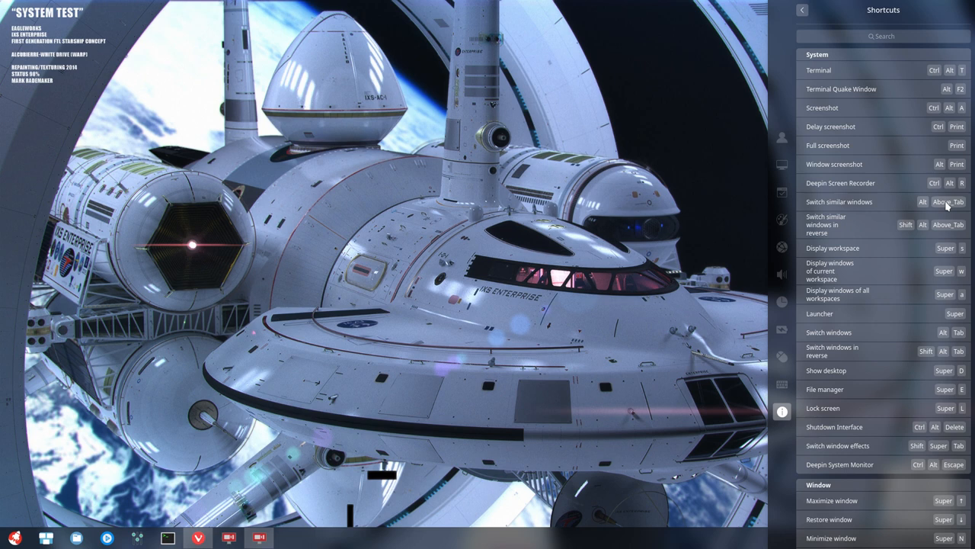
mouse_move(945, 253)
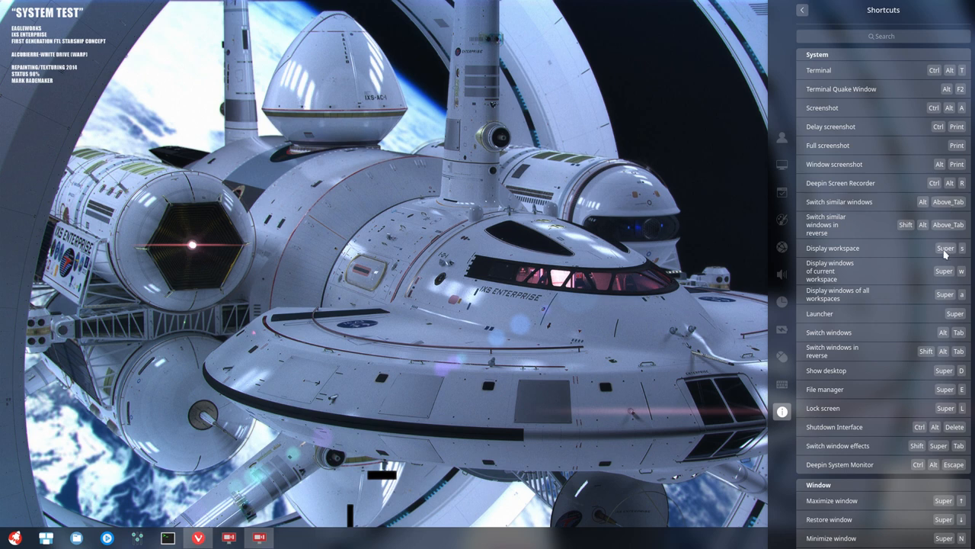
Hide the Control Center panel so the desktop shows after reading the System shortcuts
click(802, 9)
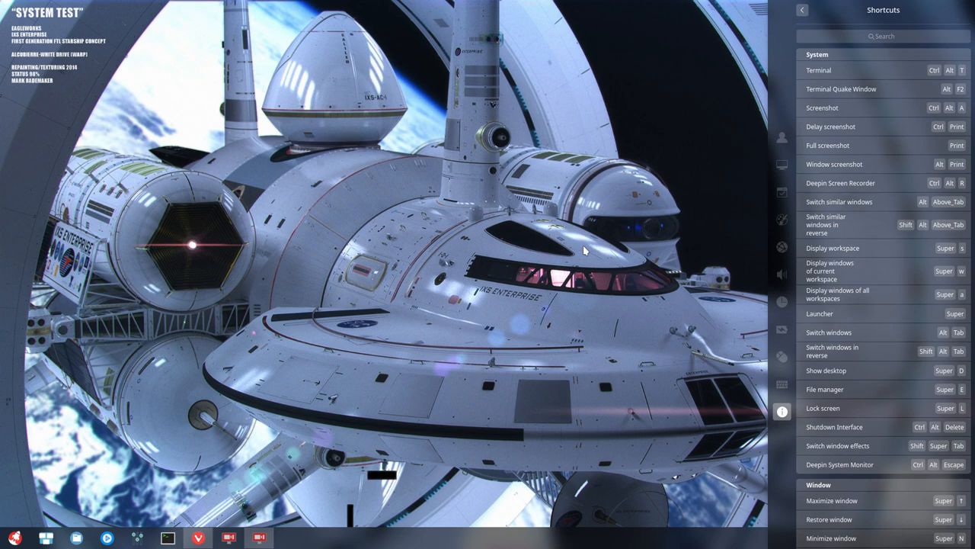
mouse_move(832, 269)
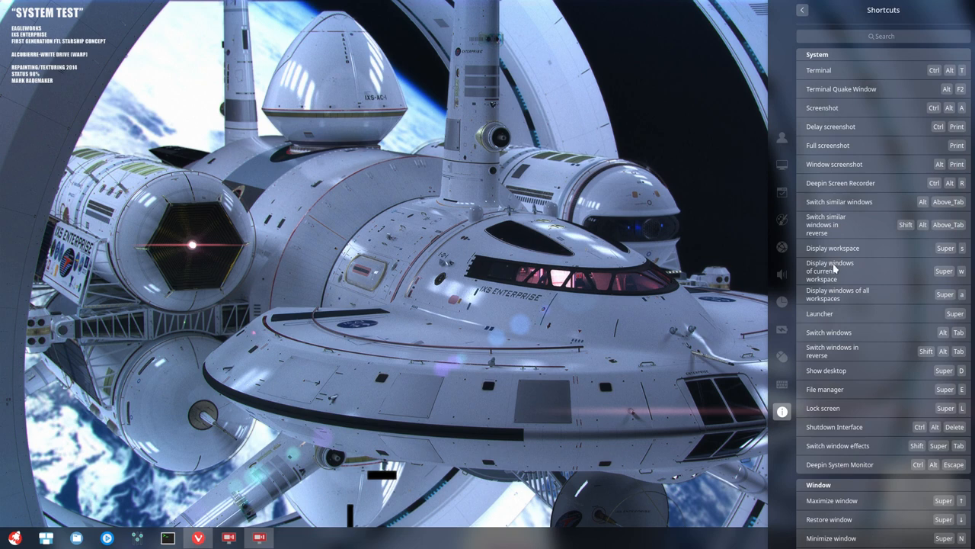
mouse_move(835, 283)
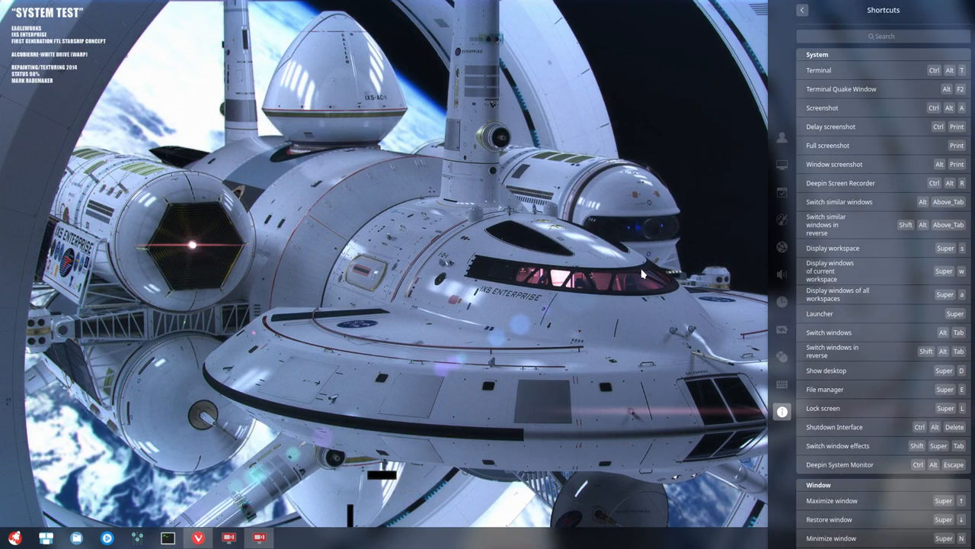
mouse_move(831, 252)
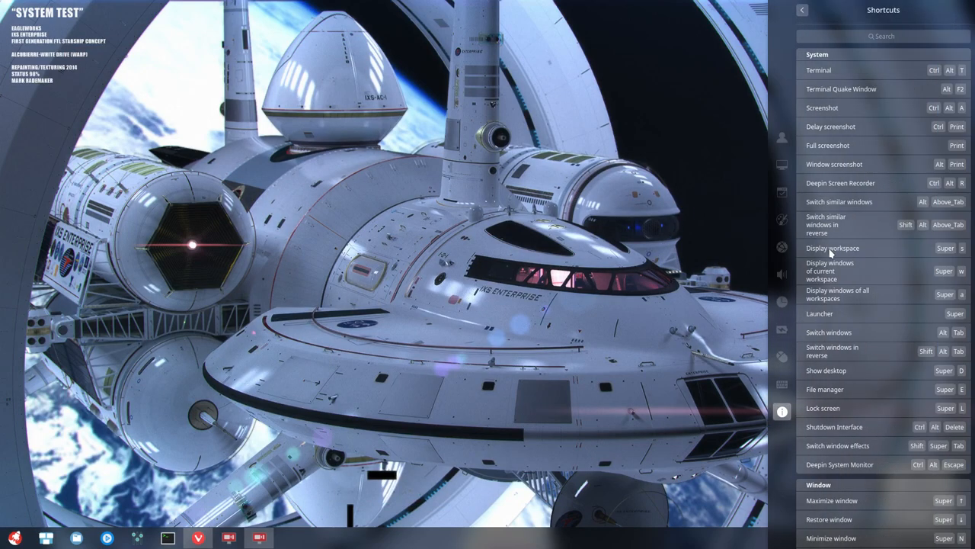
mouse_move(826, 83)
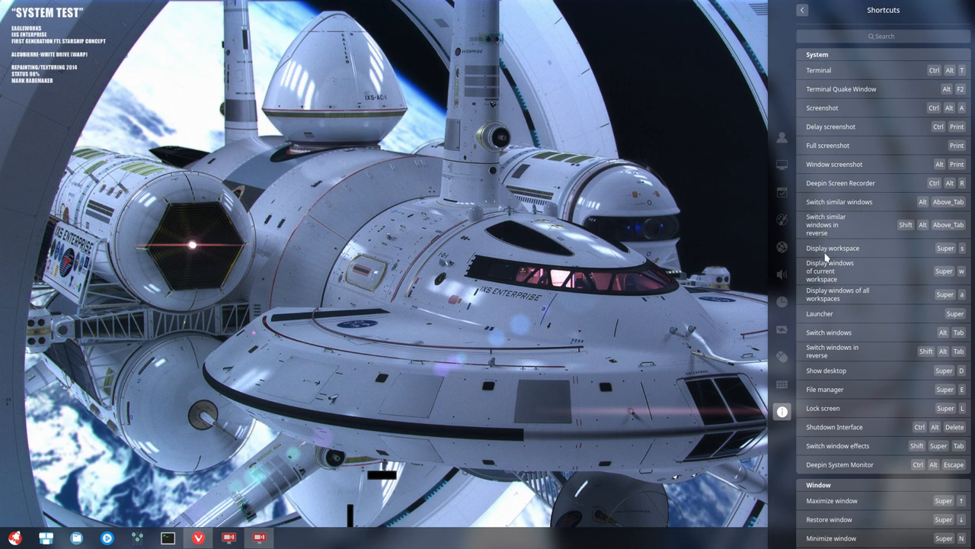
mouse_move(847, 296)
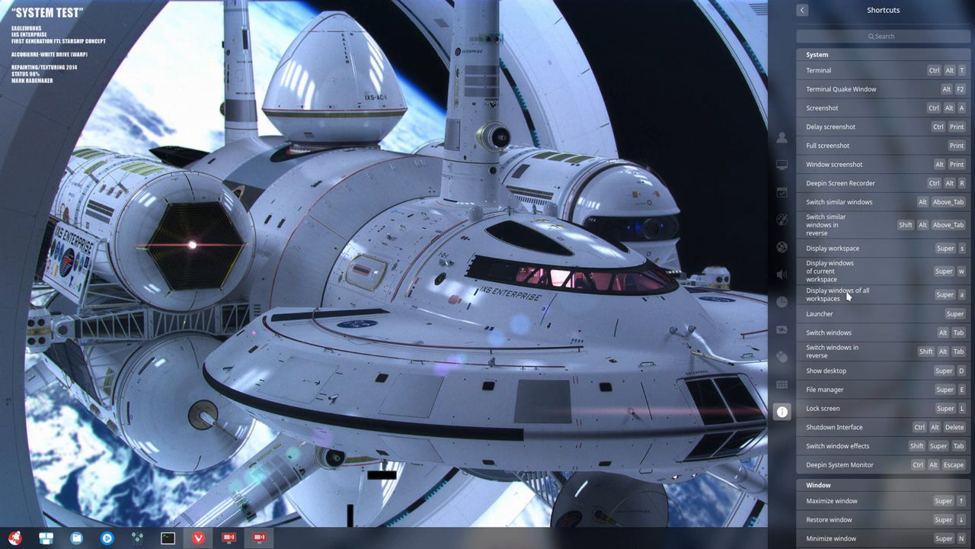
mouse_move(823, 320)
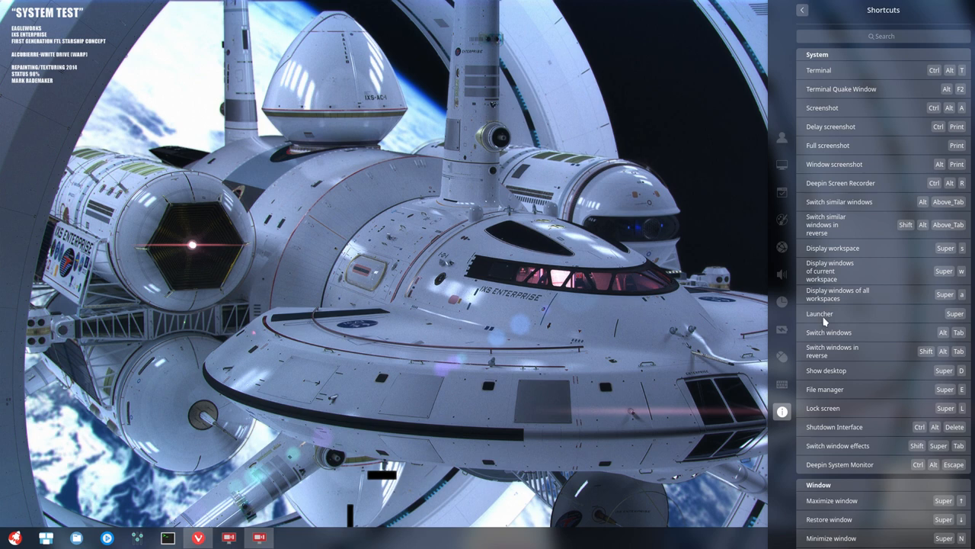
mouse_move(877, 344)
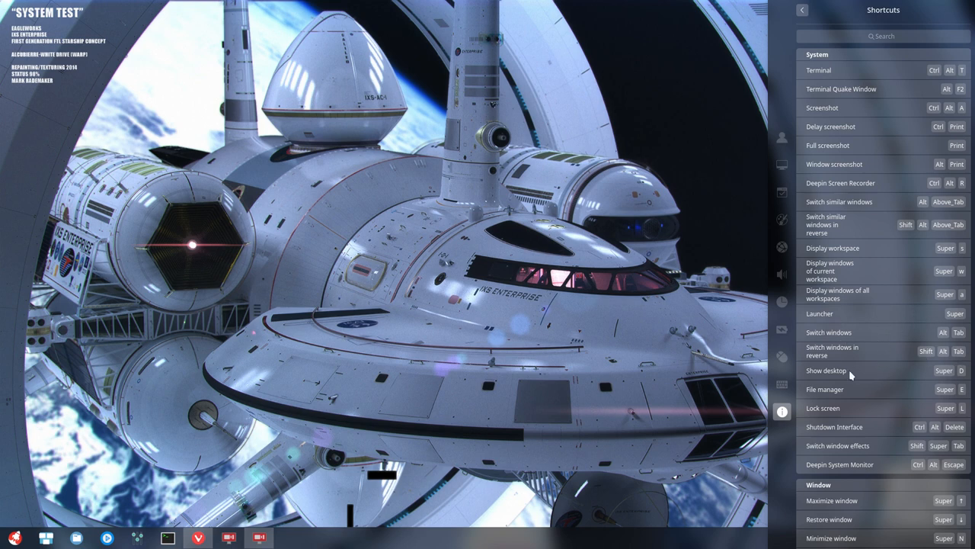
mouse_move(826, 391)
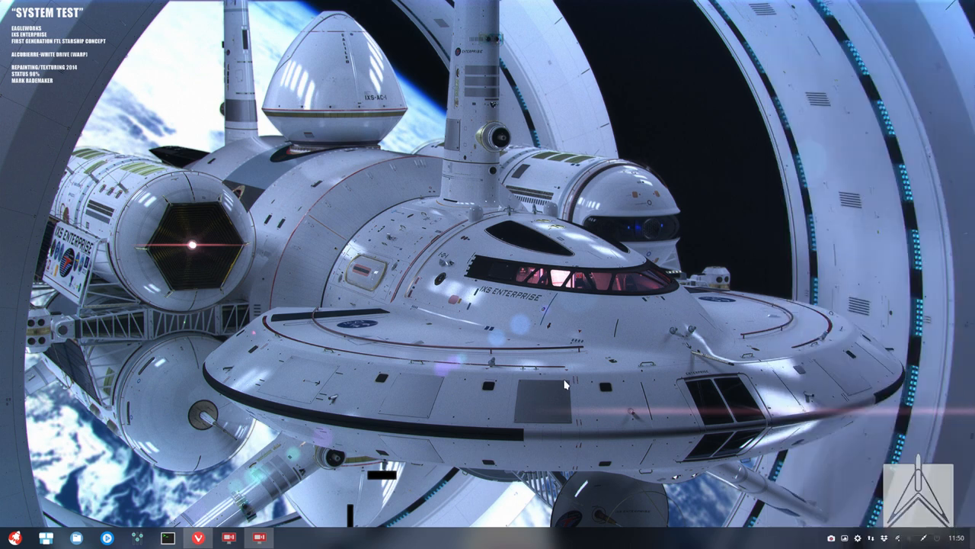
View Thunar's About information from the Help menu and close it
click(76, 538)
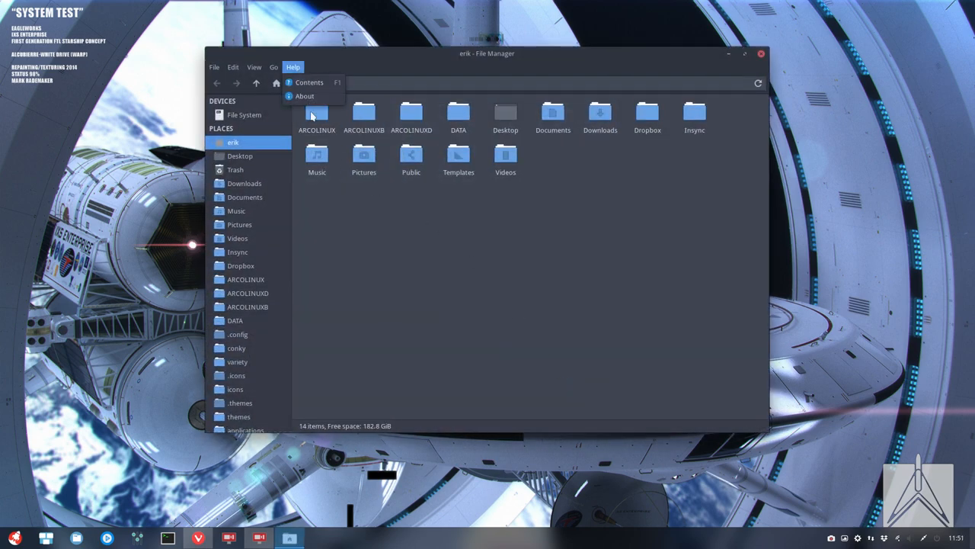
click(305, 95)
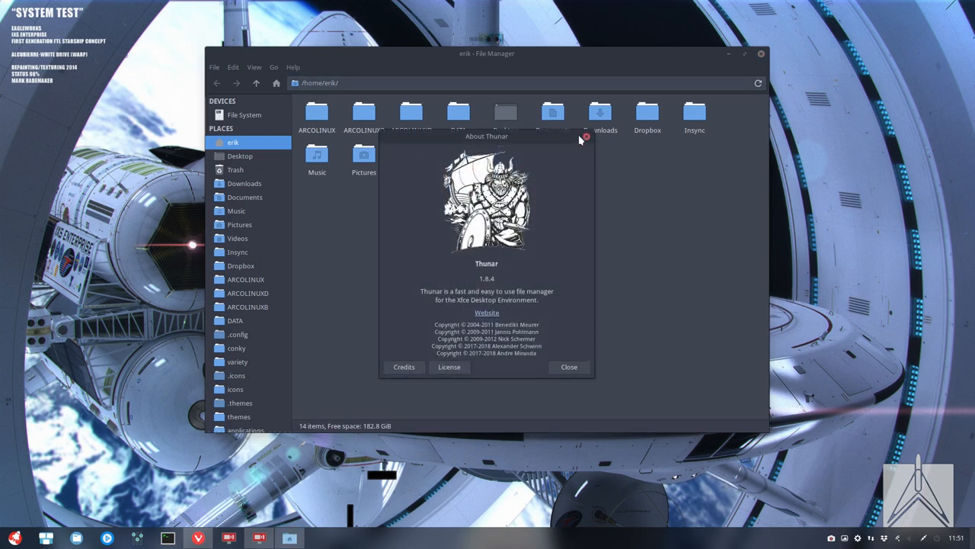
click(569, 366)
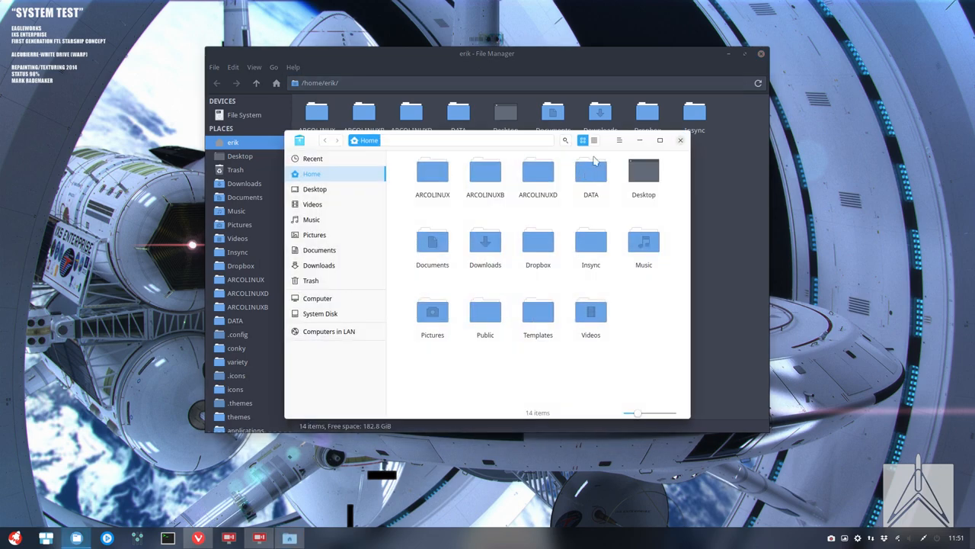
Move the Deepin File Manager window lower right and open its main menu
drag(487, 140, 587, 207)
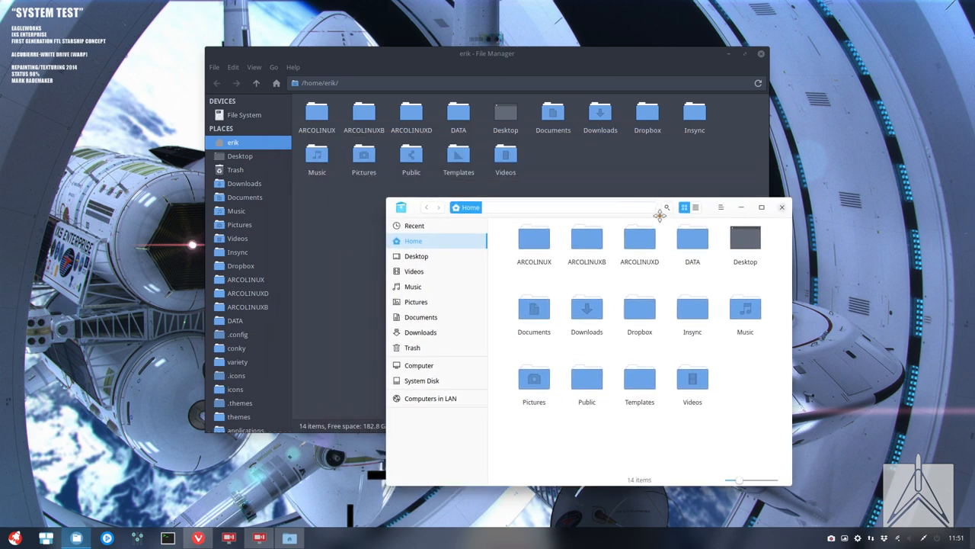
click(719, 208)
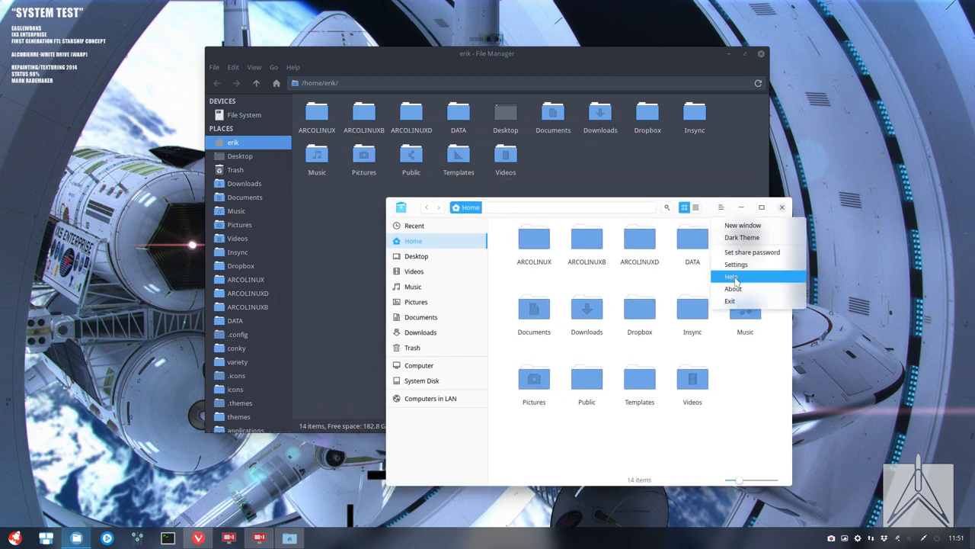
click(733, 289)
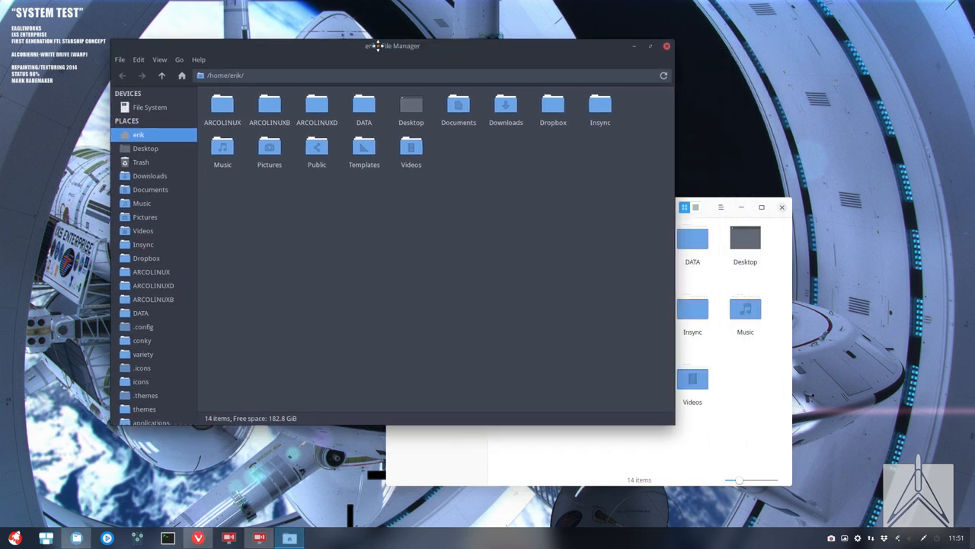
mouse_move(594, 138)
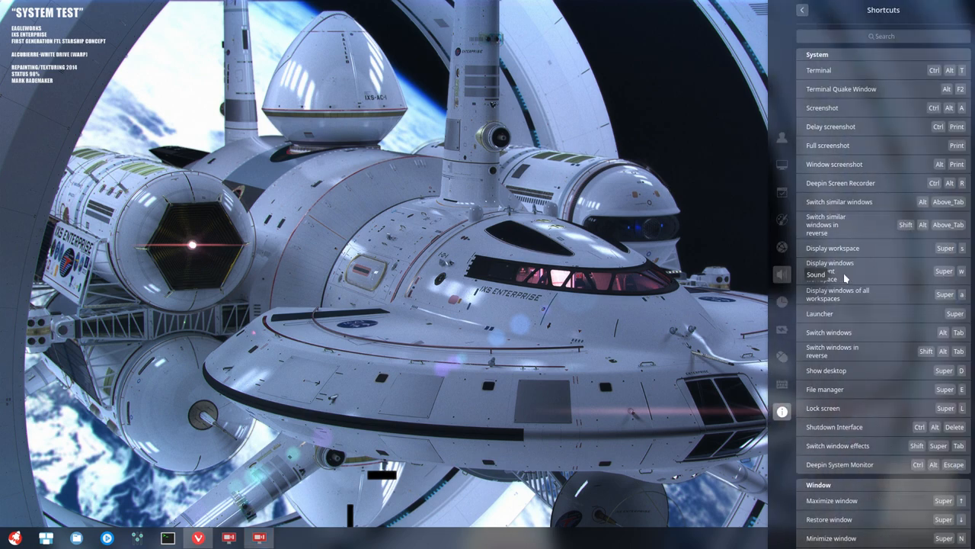
mouse_move(855, 387)
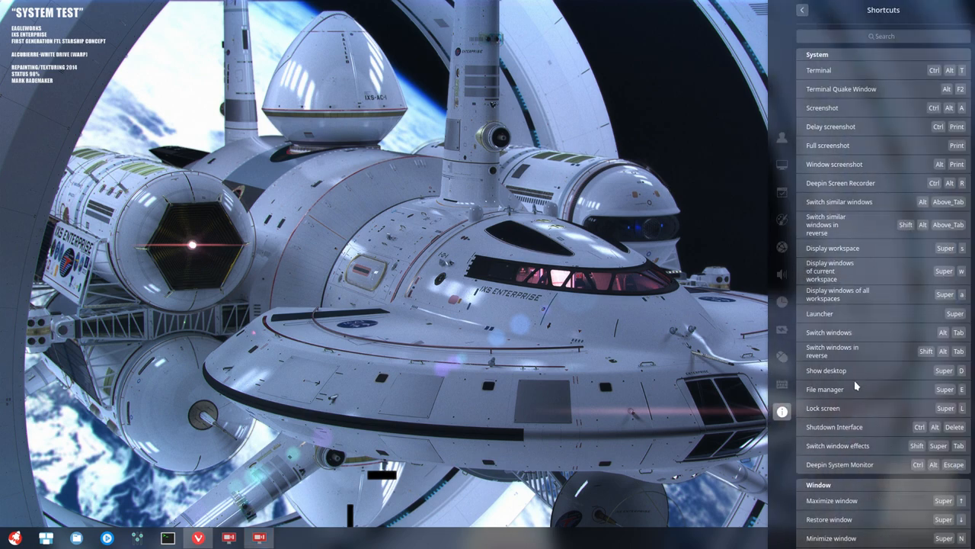
mouse_move(855, 408)
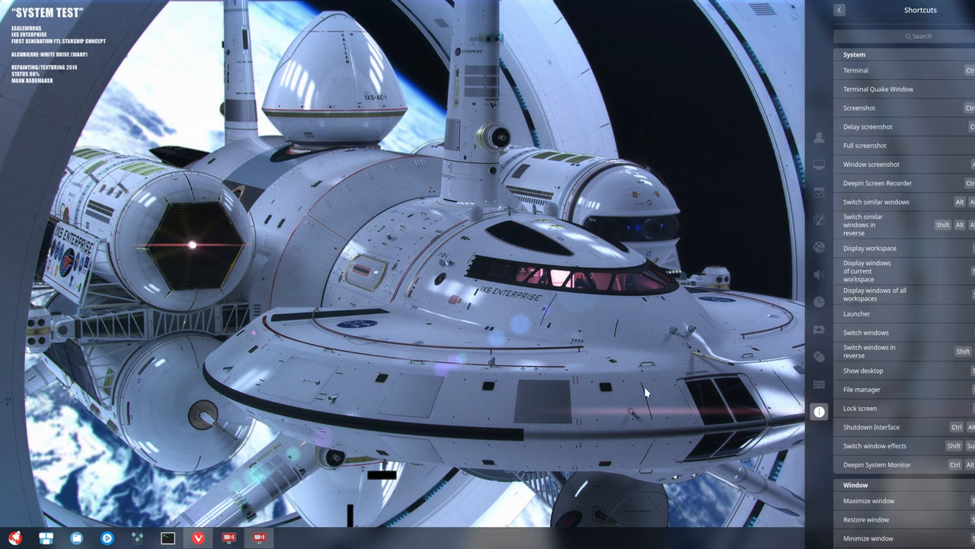
click(839, 9)
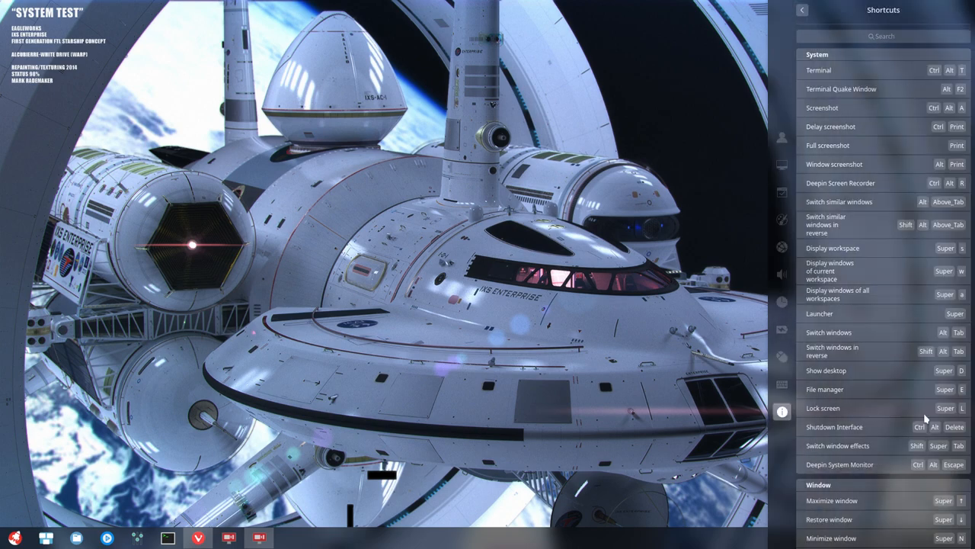
mouse_move(958, 412)
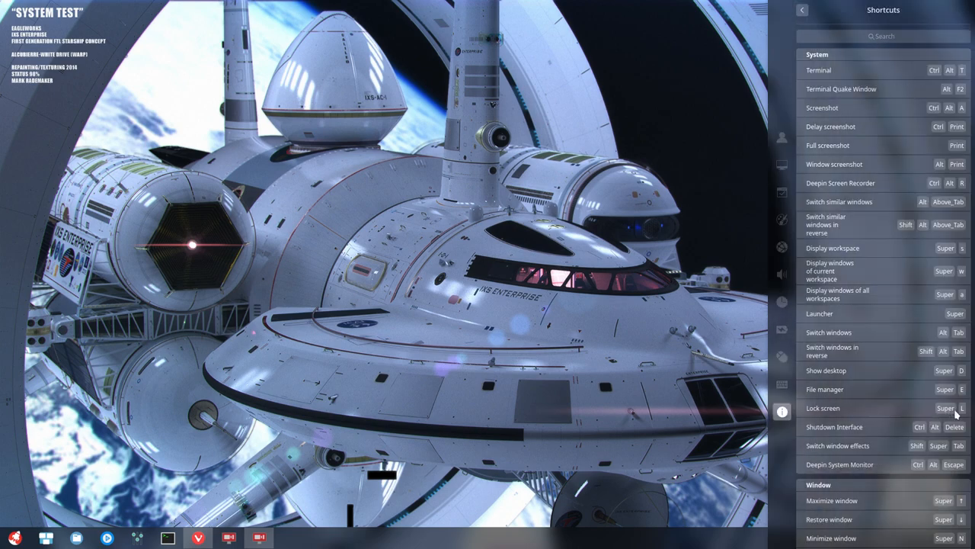
mouse_move(917, 432)
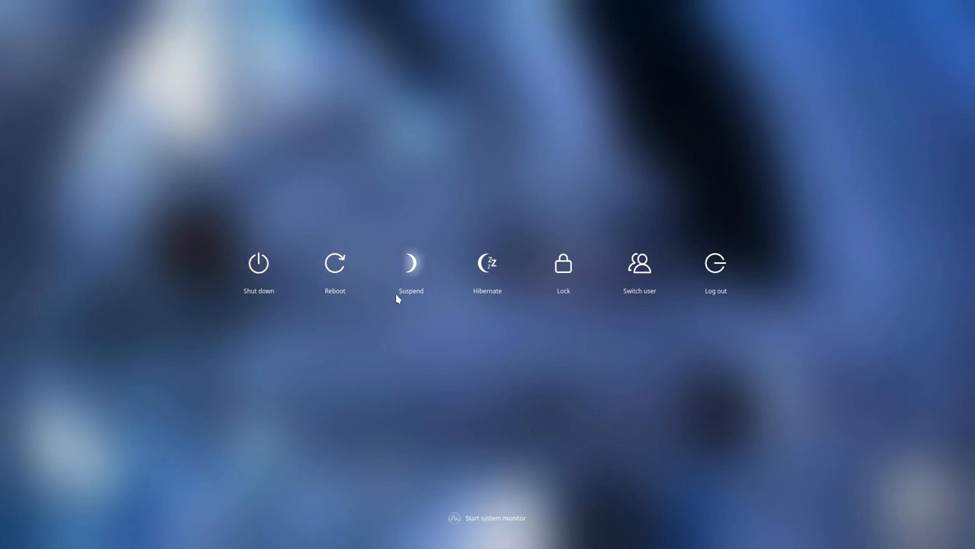
mouse_move(783, 361)
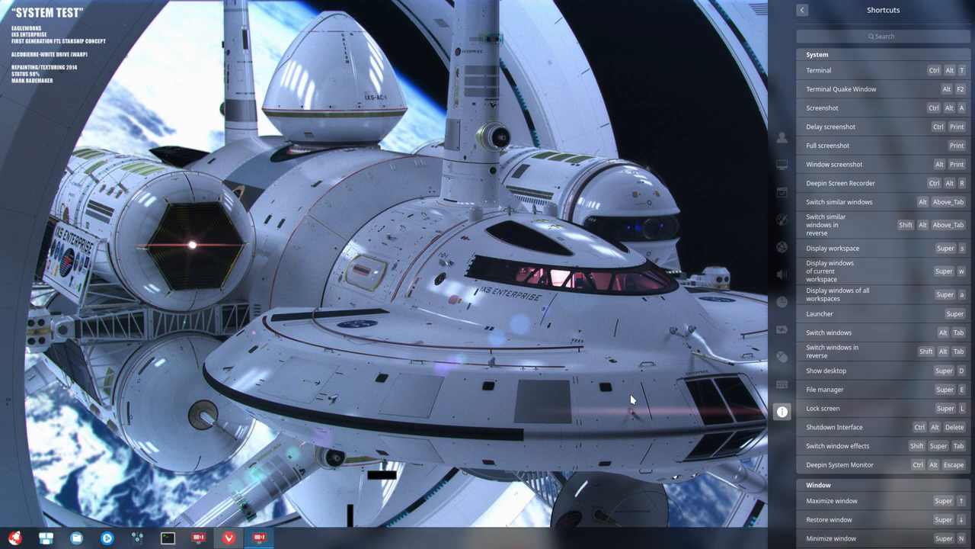
mouse_move(832, 415)
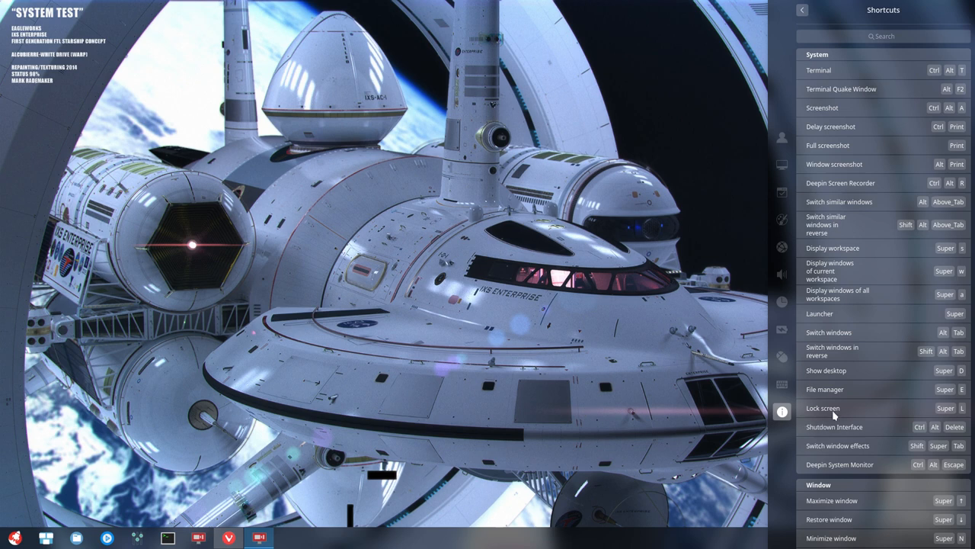
mouse_move(853, 451)
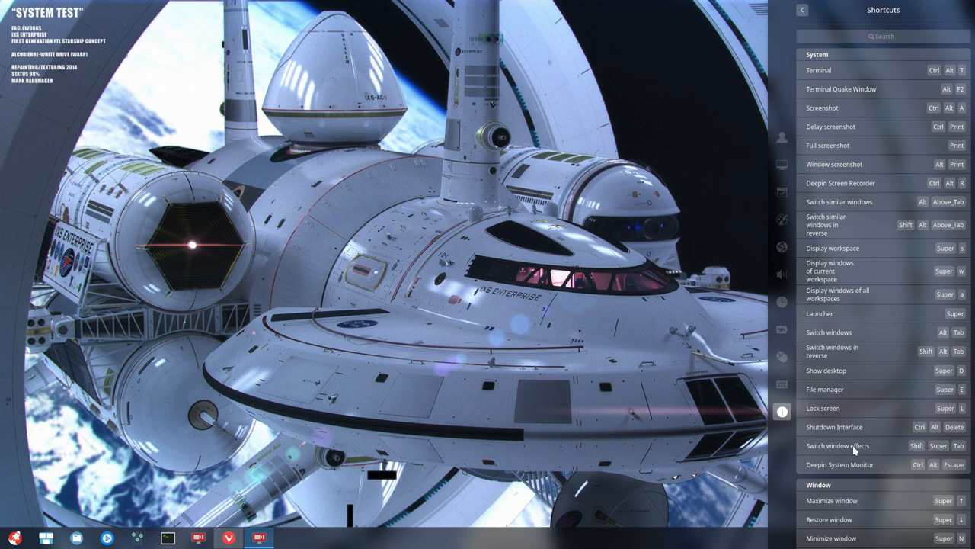
mouse_move(881, 470)
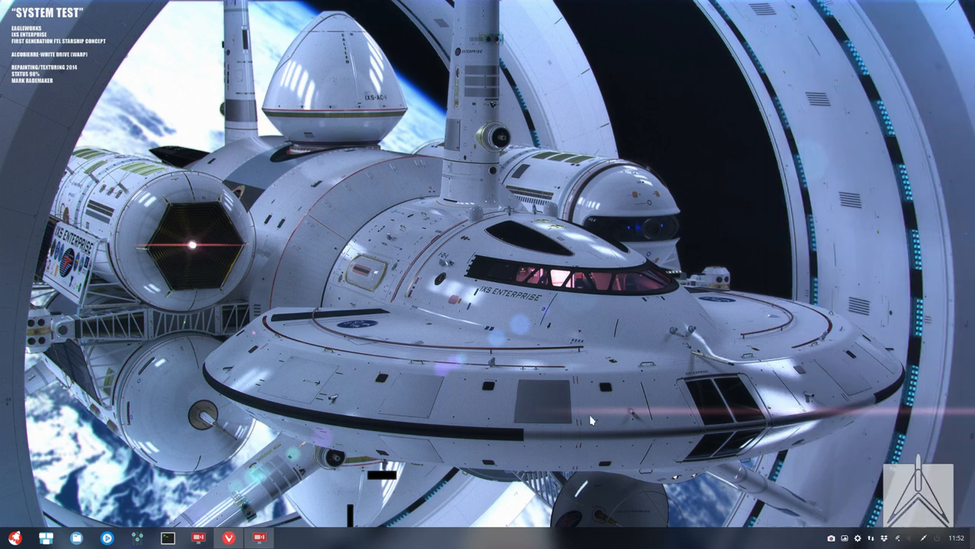
Inspect the process list and resource usage in Deepin System Monitor, then close it
click(290, 538)
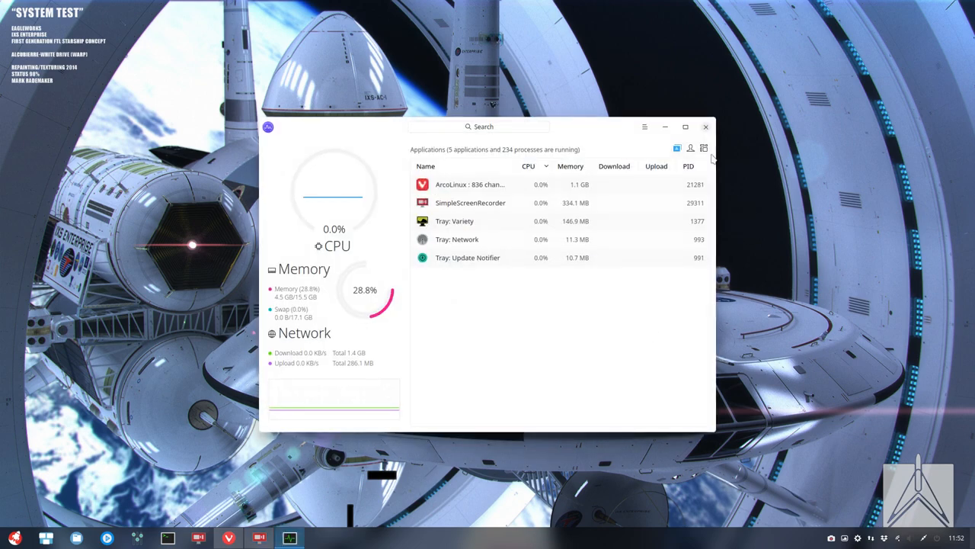
click(704, 127)
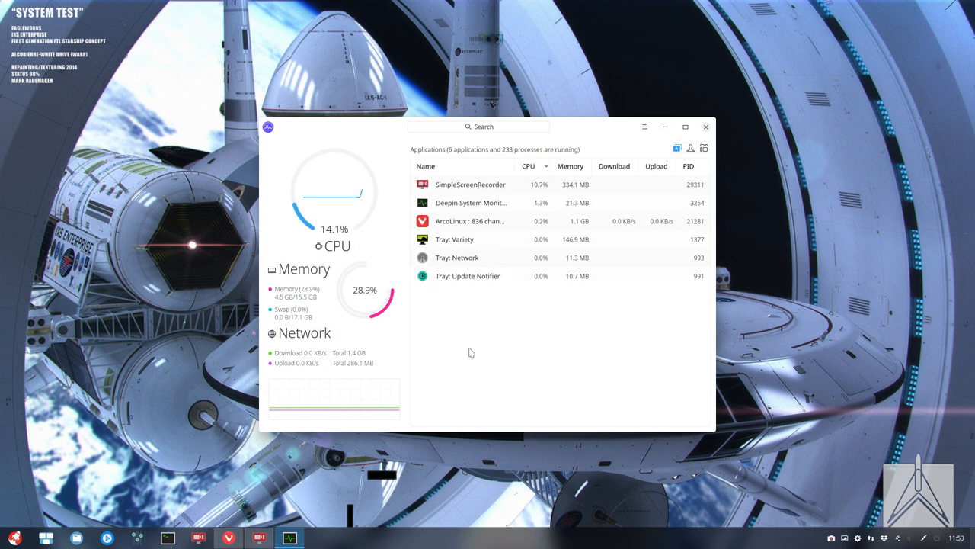
mouse_move(374, 358)
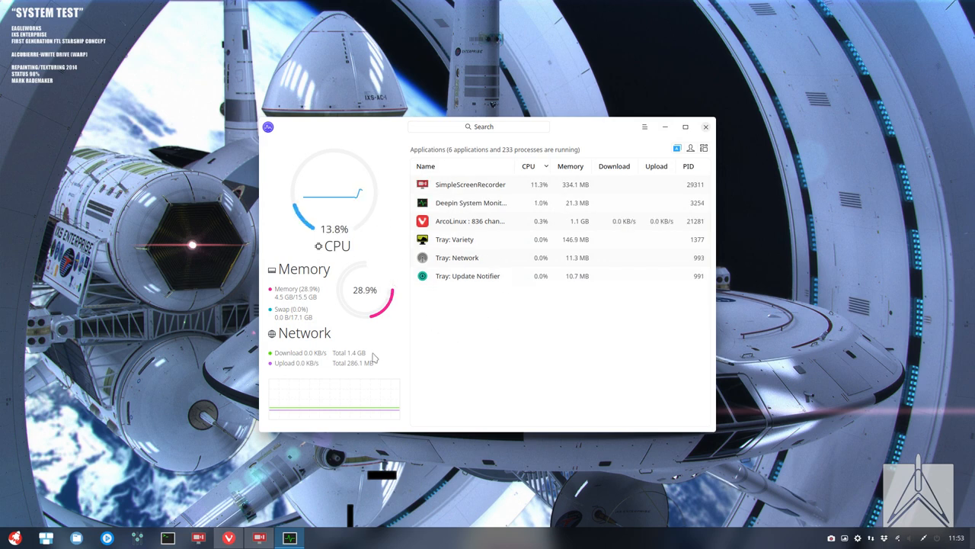
mouse_move(777, 95)
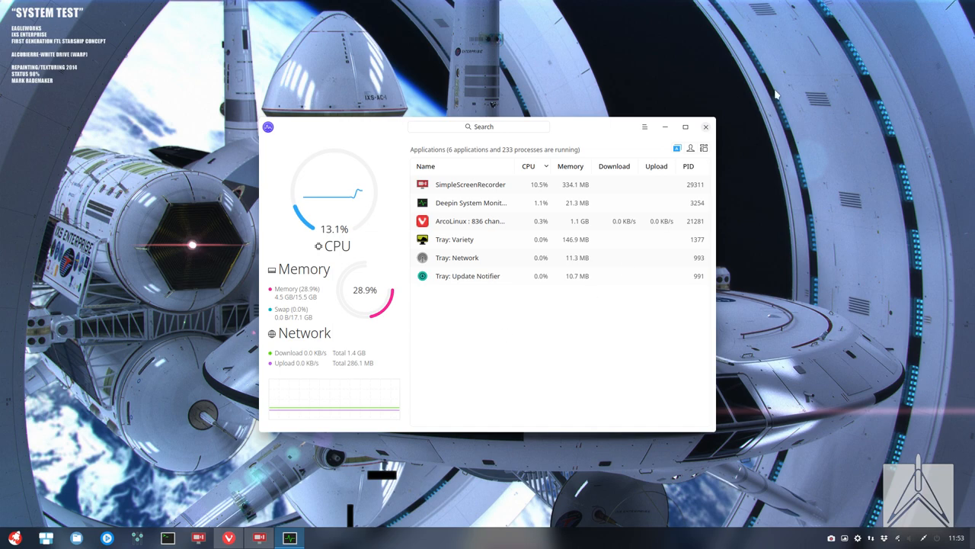
click(704, 127)
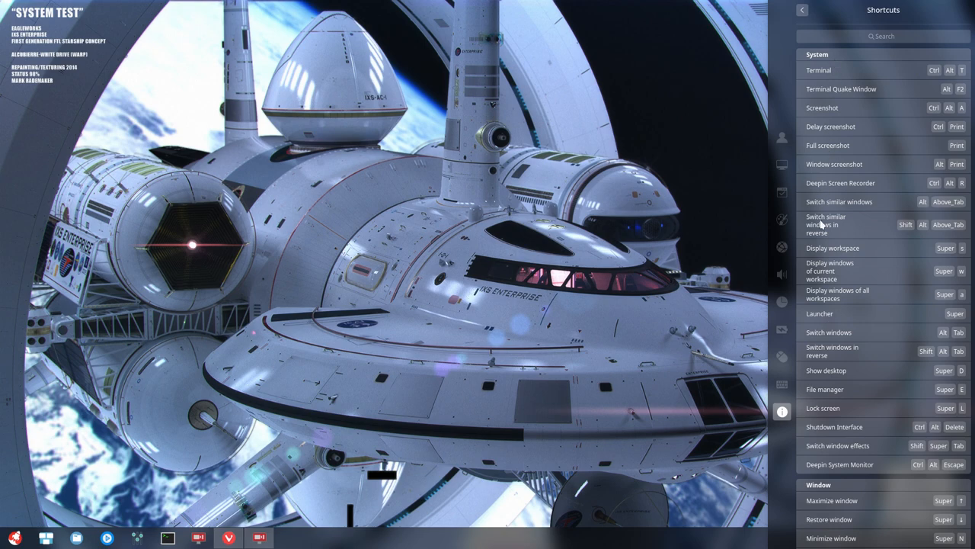
mouse_move(832, 472)
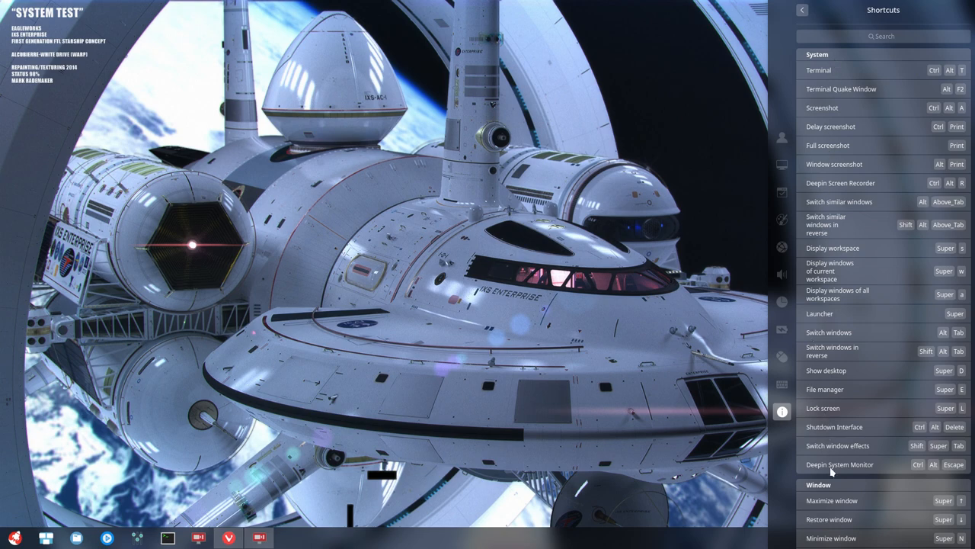
scroll(down, 3)
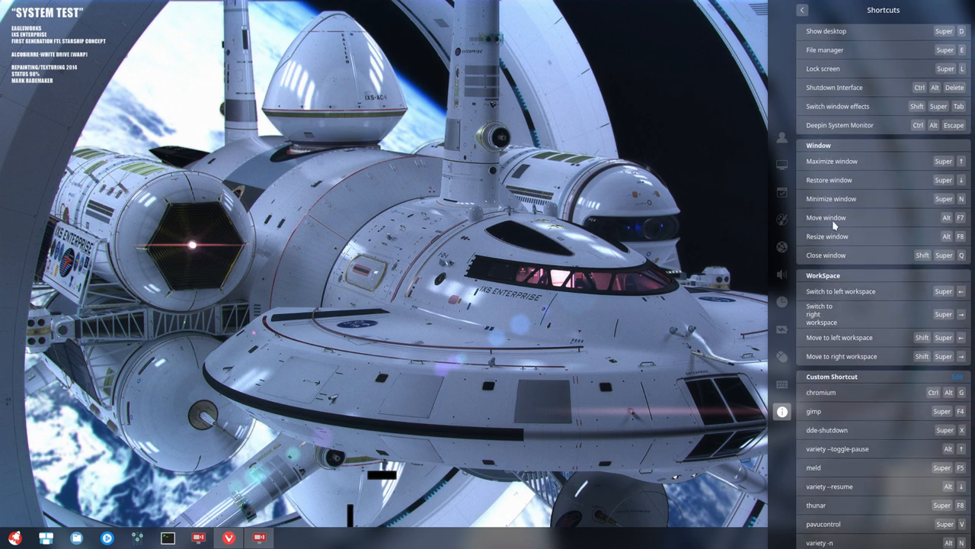
mouse_move(850, 387)
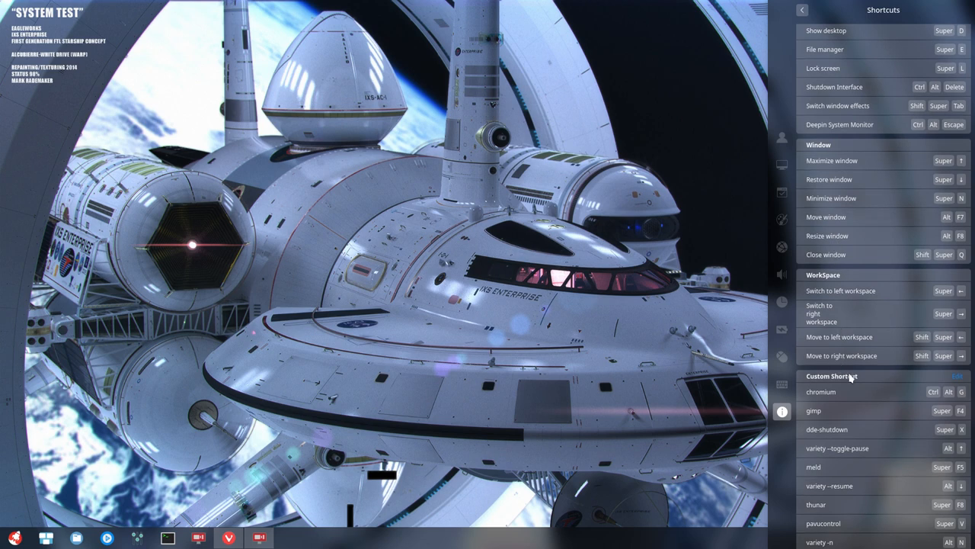
mouse_move(852, 499)
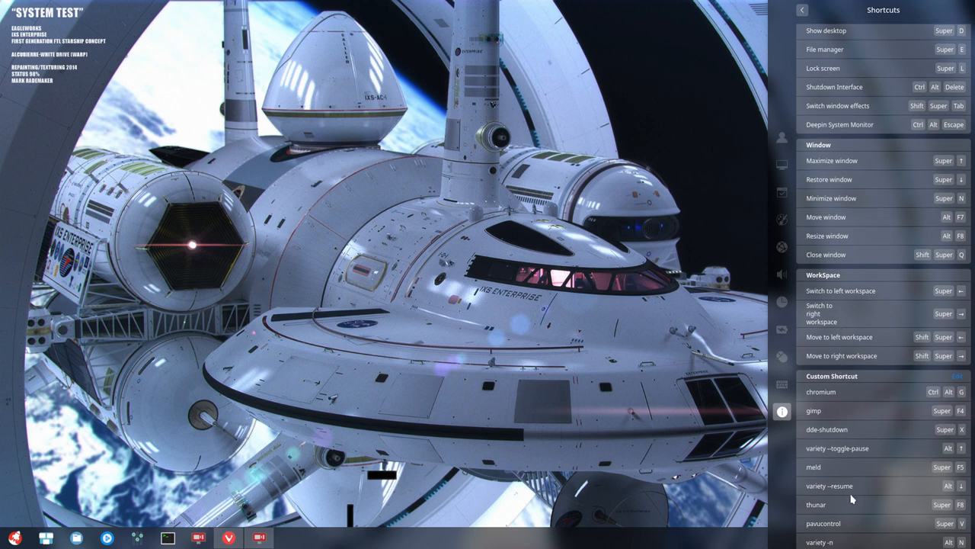
mouse_move(841, 167)
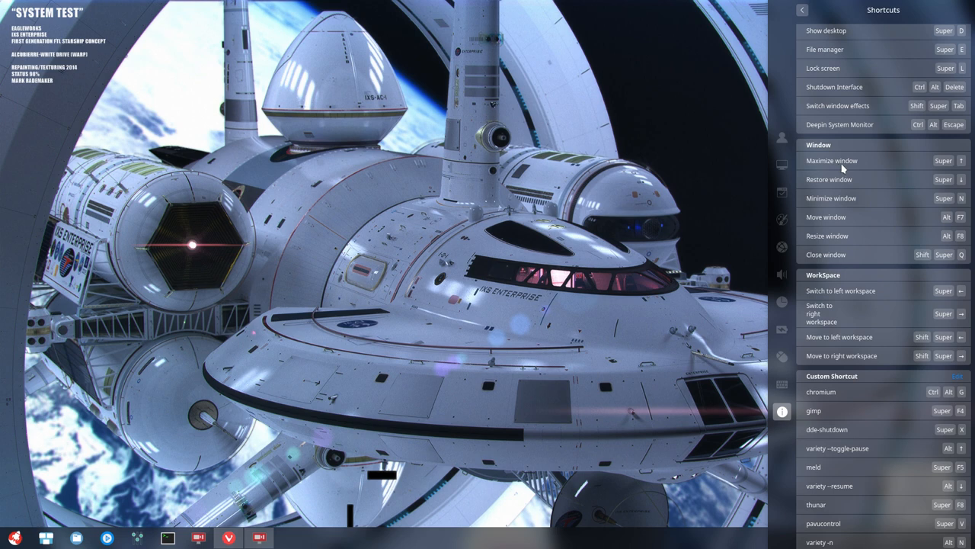
mouse_move(964, 192)
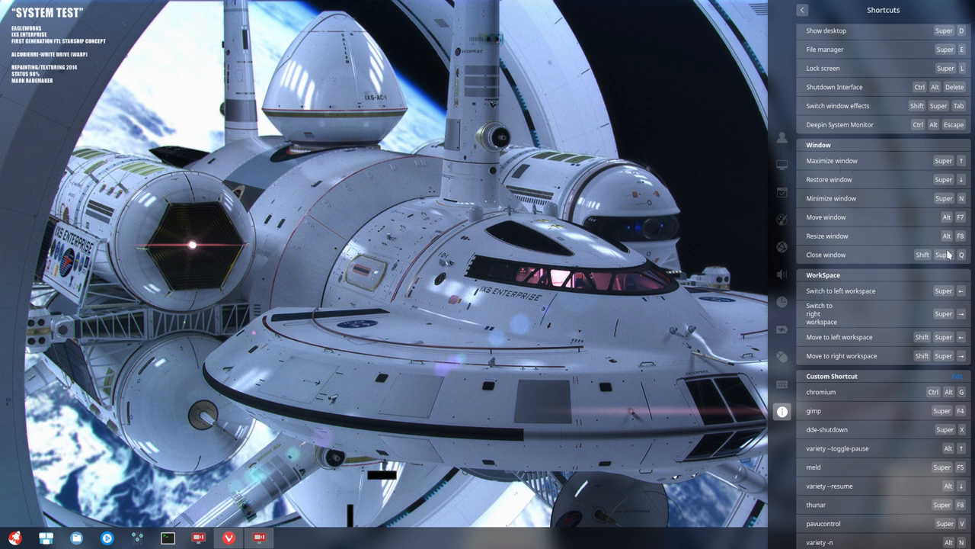
mouse_move(911, 272)
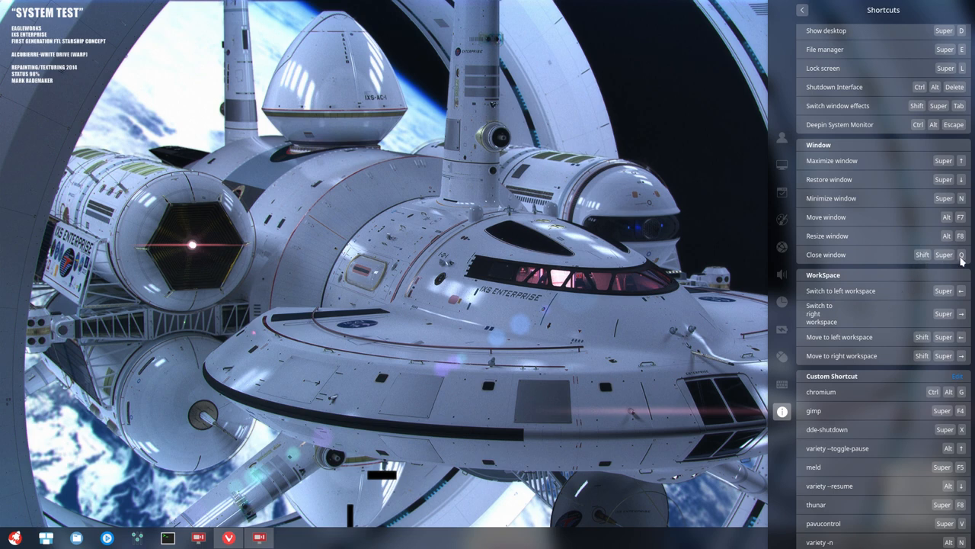
mouse_move(942, 265)
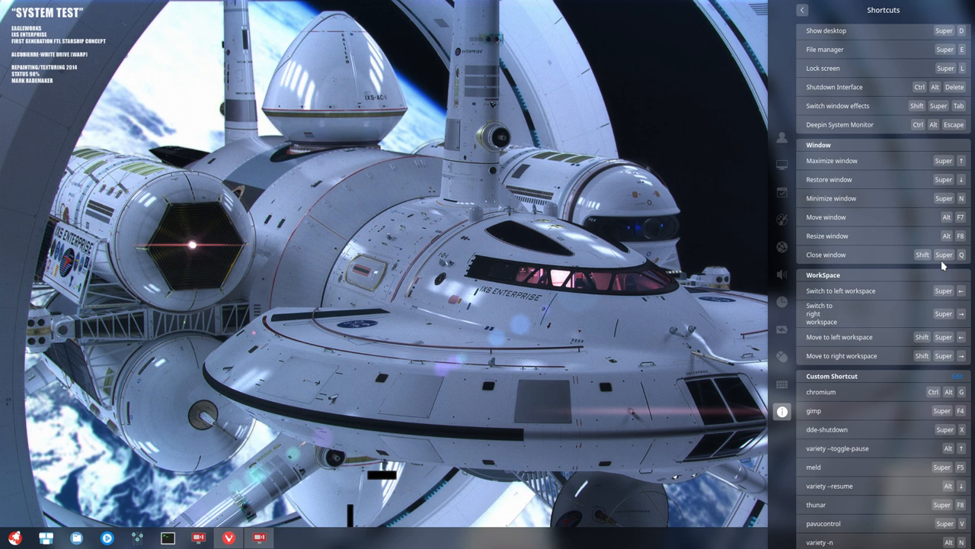
mouse_move(872, 299)
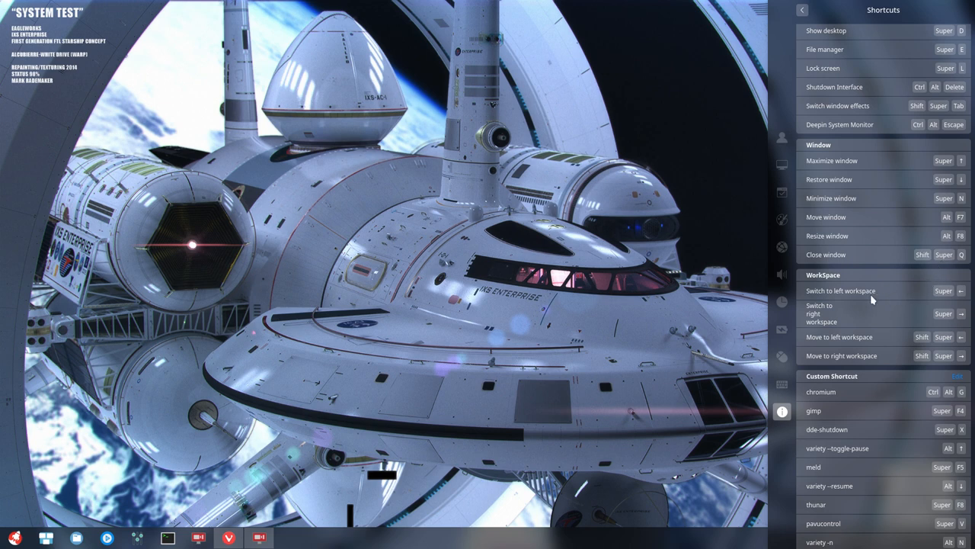
mouse_move(877, 359)
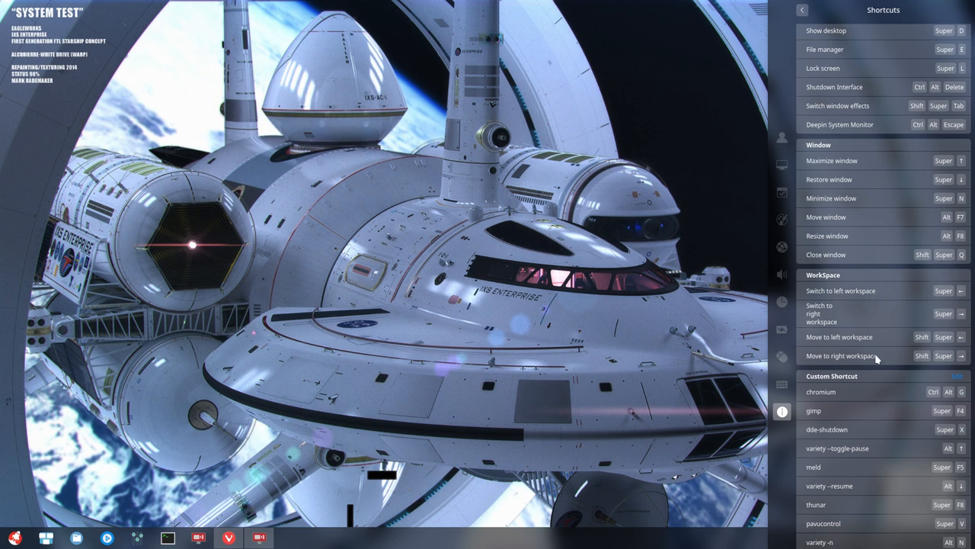
mouse_move(866, 344)
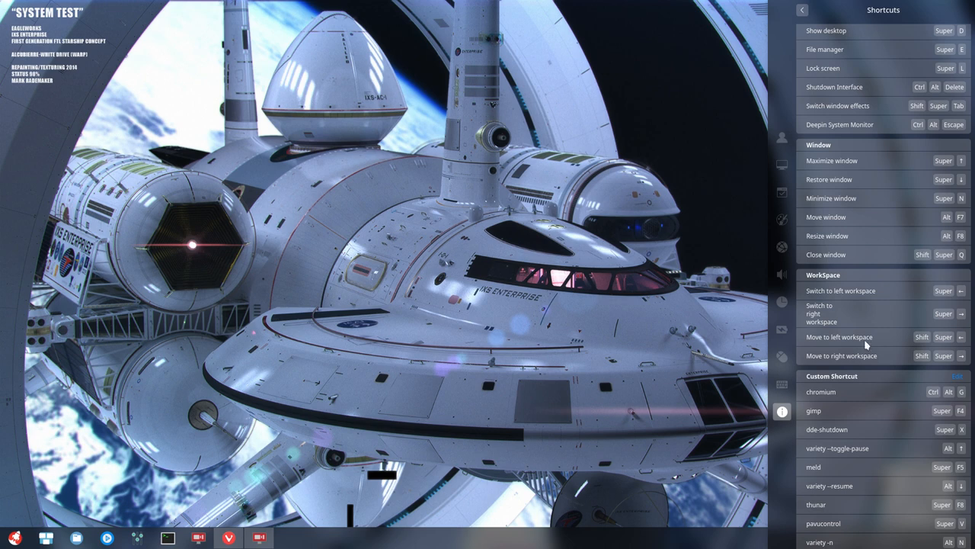
mouse_move(907, 345)
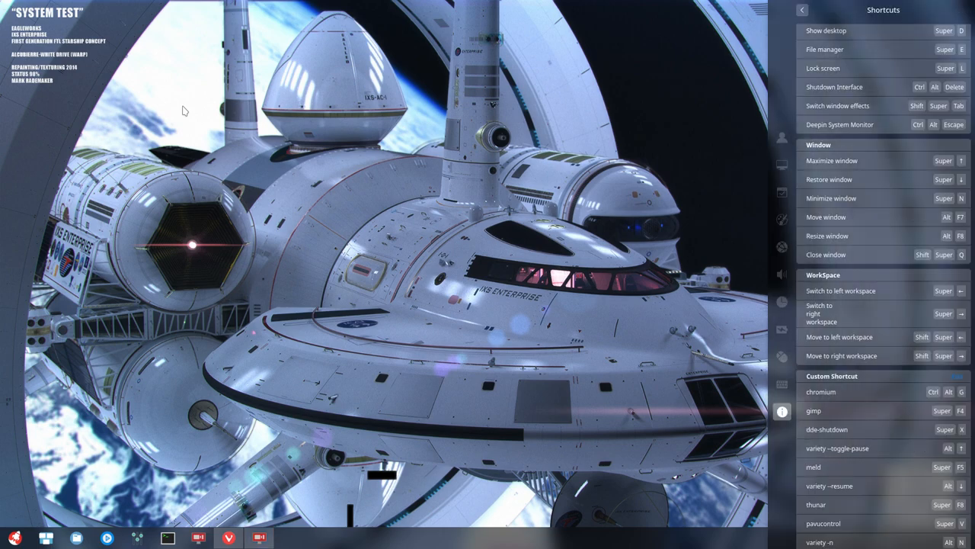
mouse_move(912, 399)
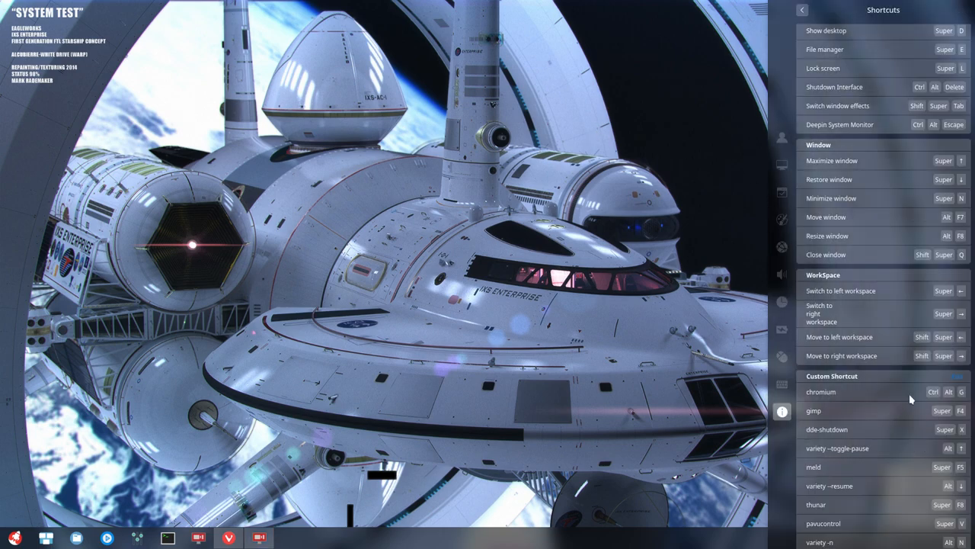
scroll(down, 3)
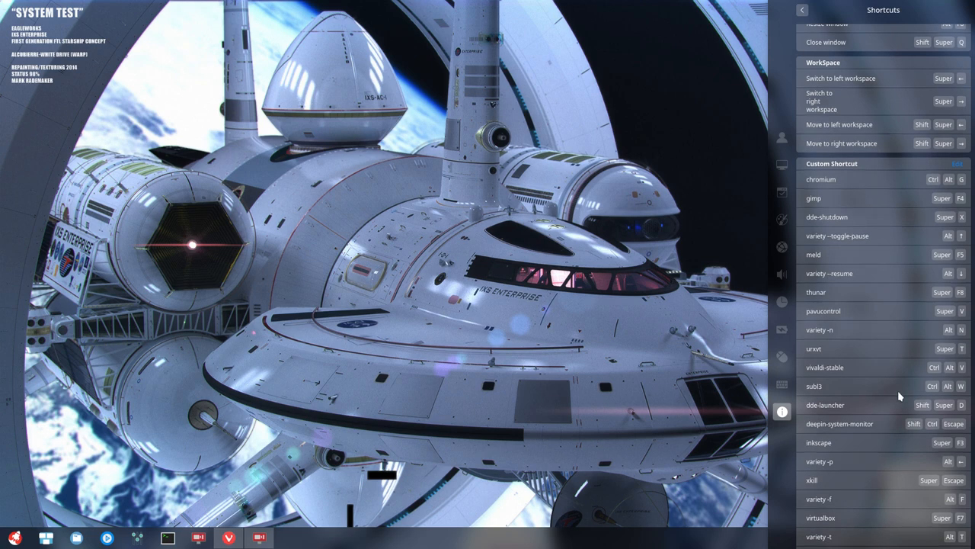
mouse_move(854, 170)
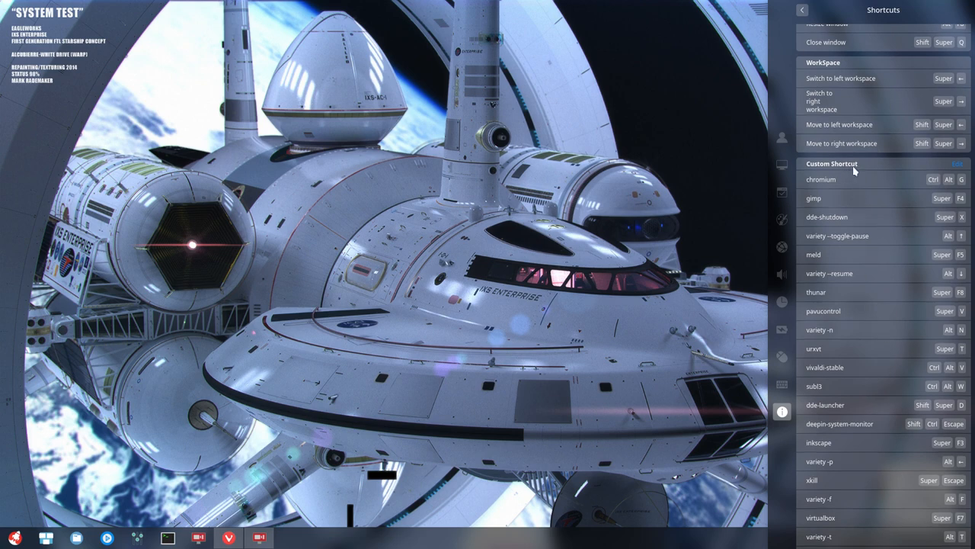
mouse_move(872, 359)
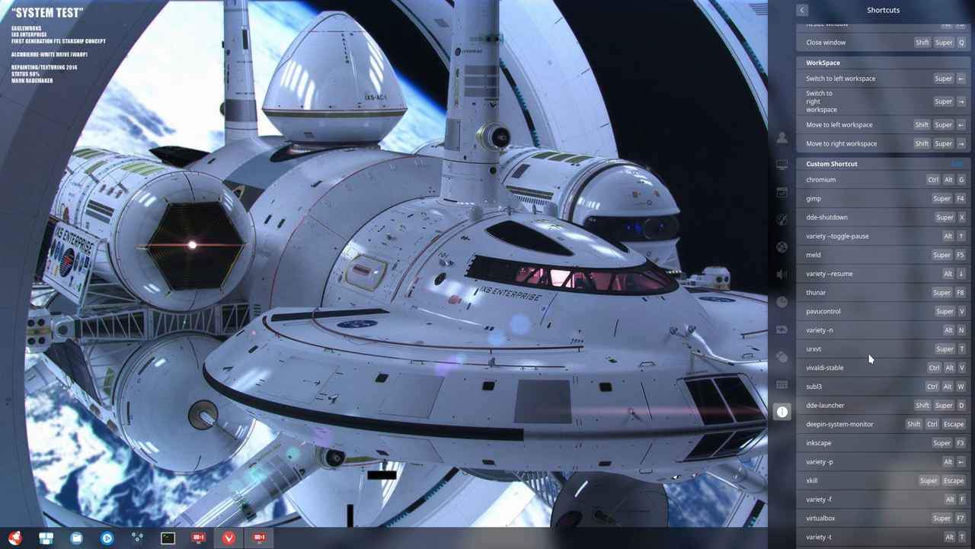
scroll(down, 3)
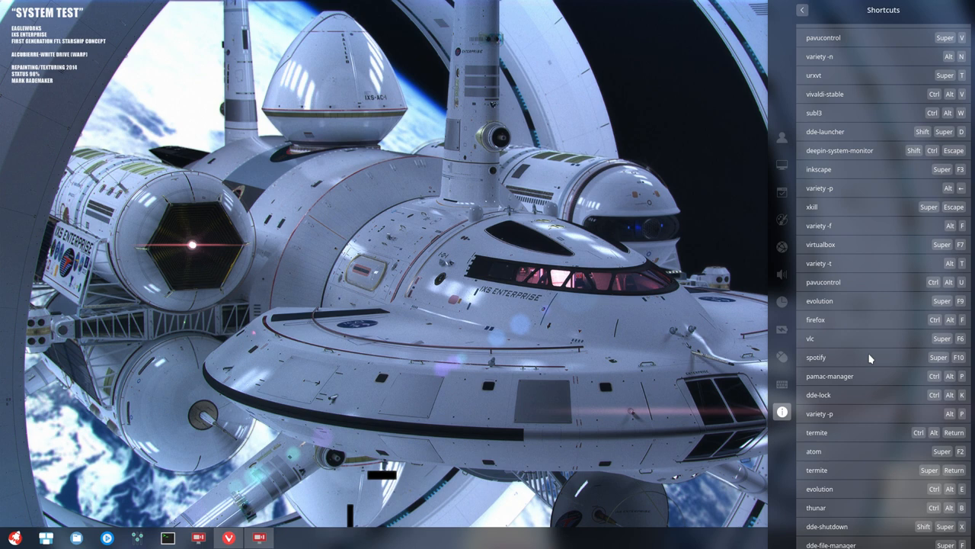
scroll(down, 3)
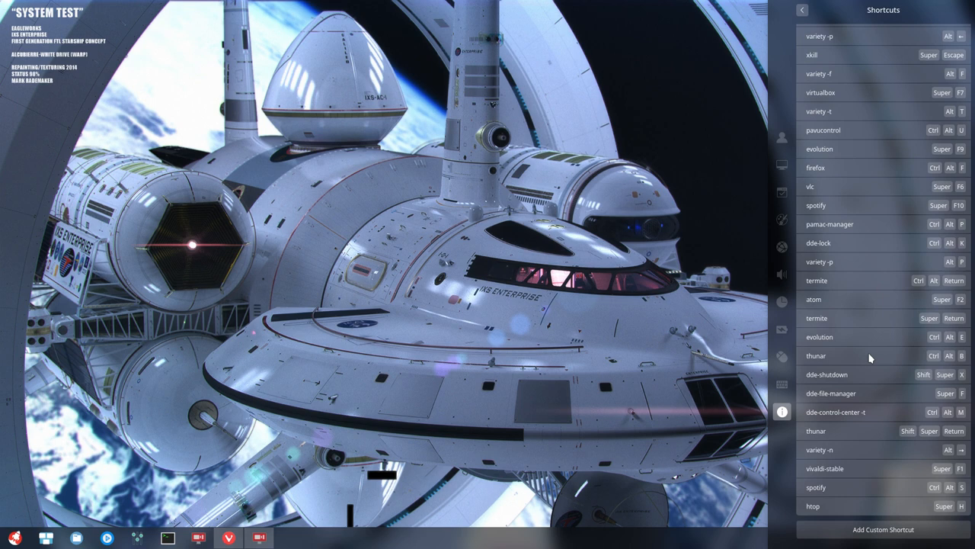
mouse_move(935, 323)
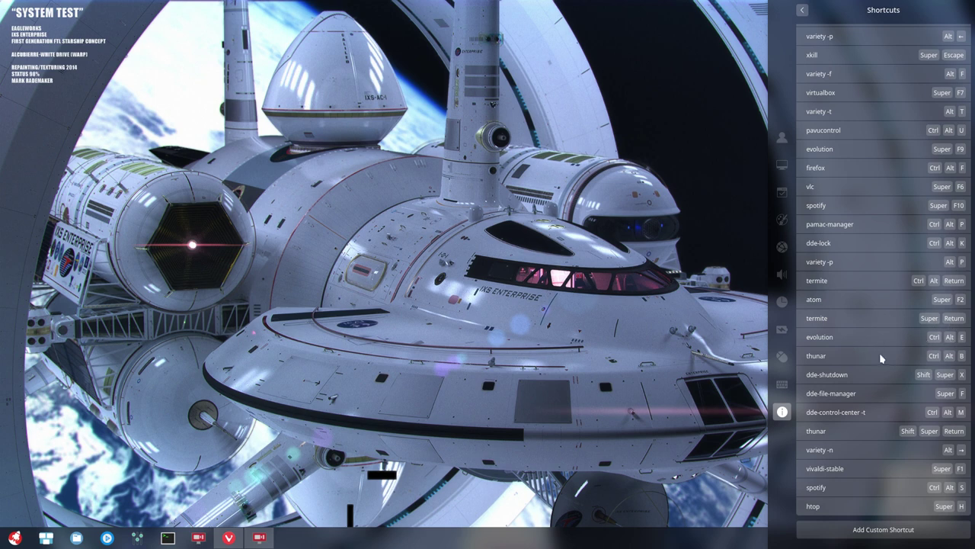
mouse_move(881, 422)
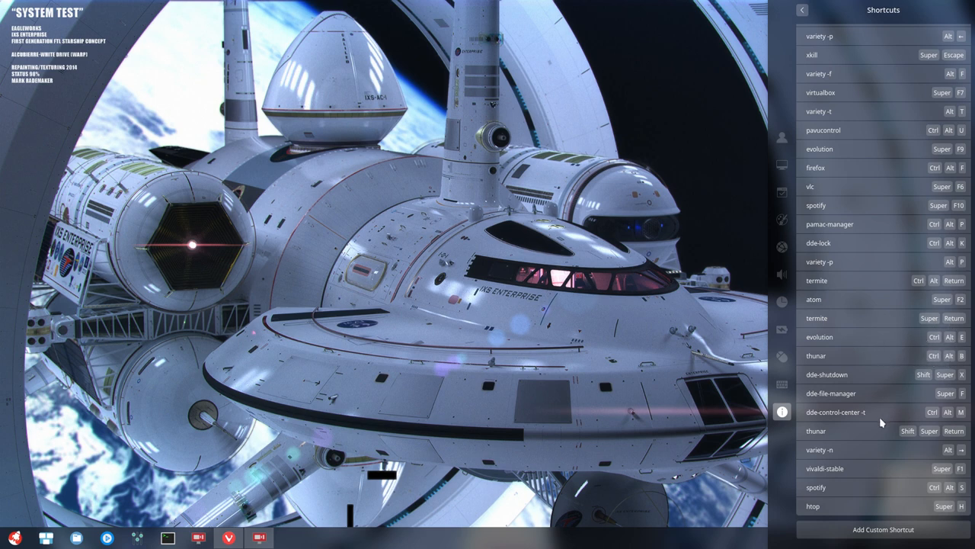
mouse_move(819, 378)
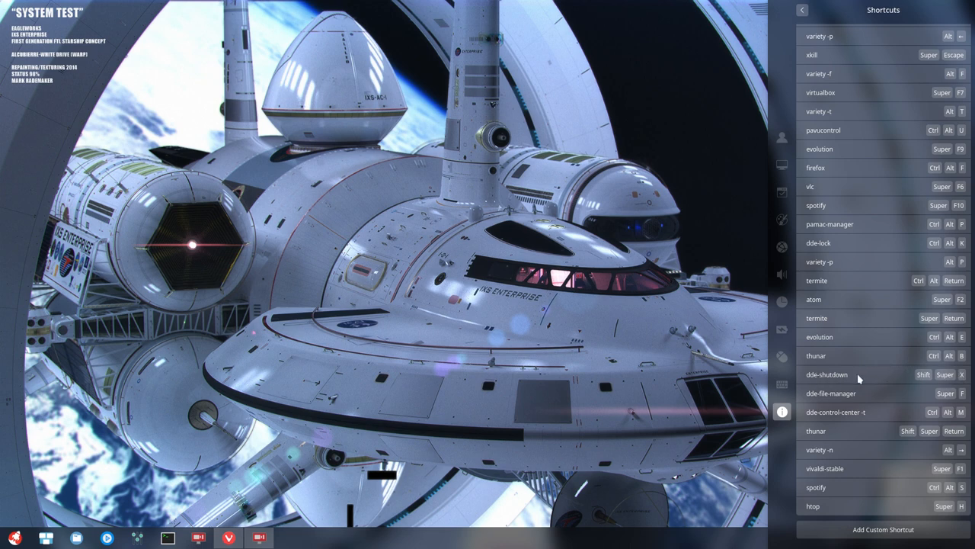
mouse_move(844, 402)
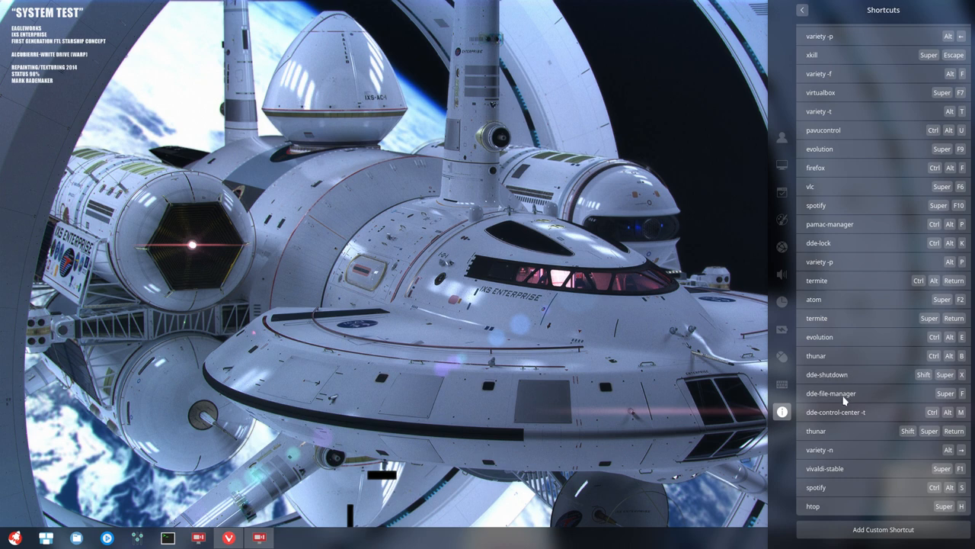
mouse_move(863, 414)
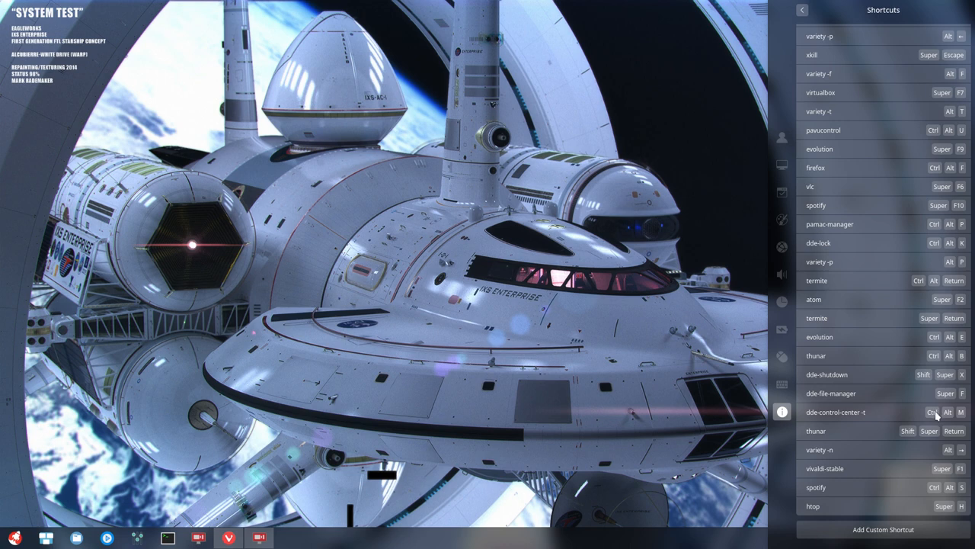
mouse_move(896, 430)
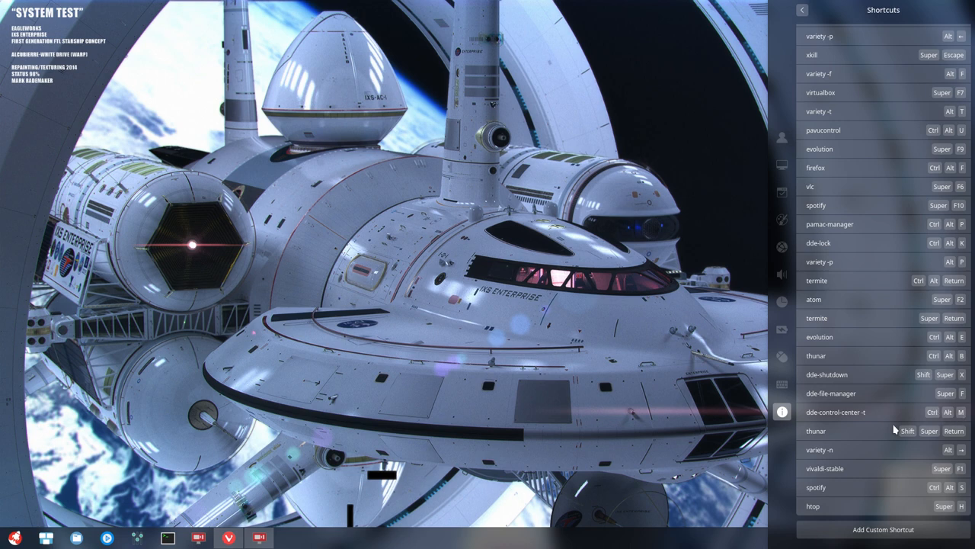
mouse_move(878, 384)
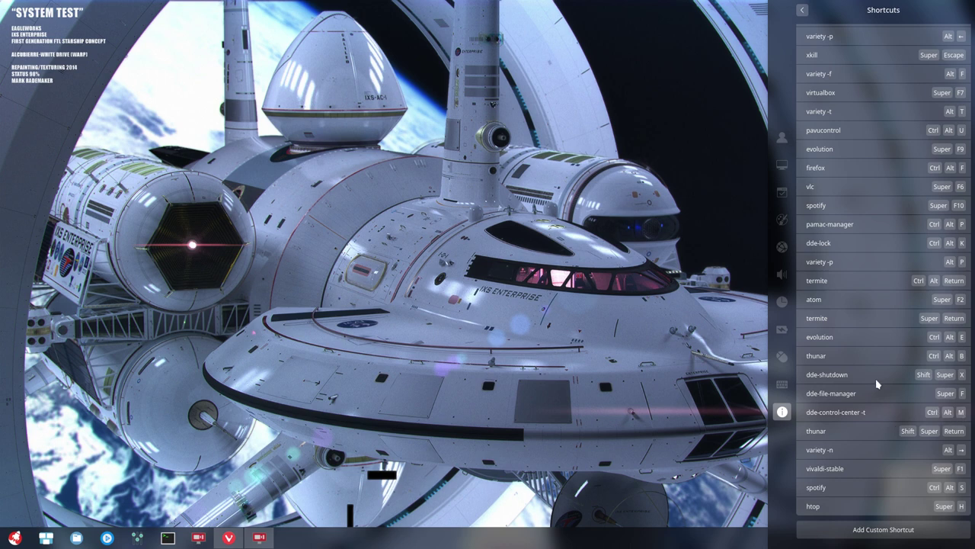
scroll(up, 3)
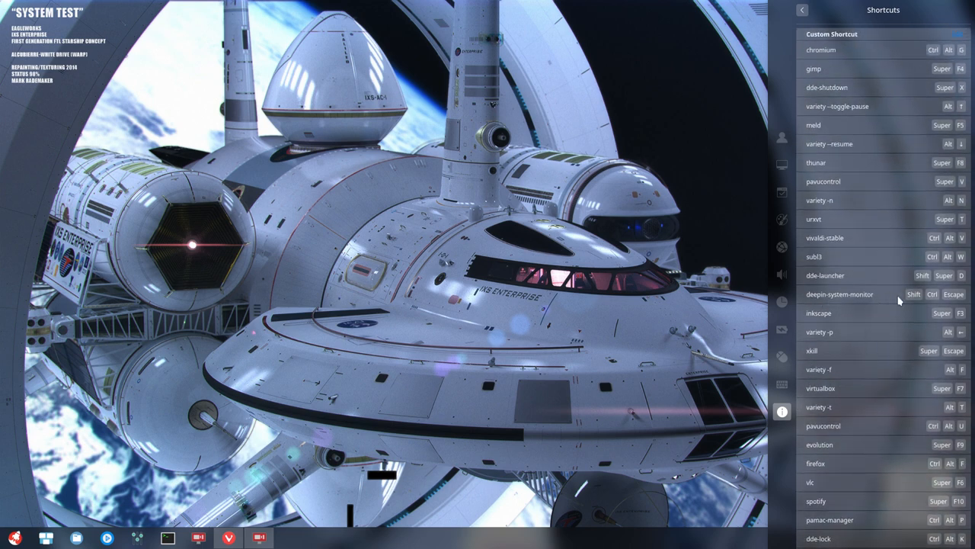
mouse_move(908, 297)
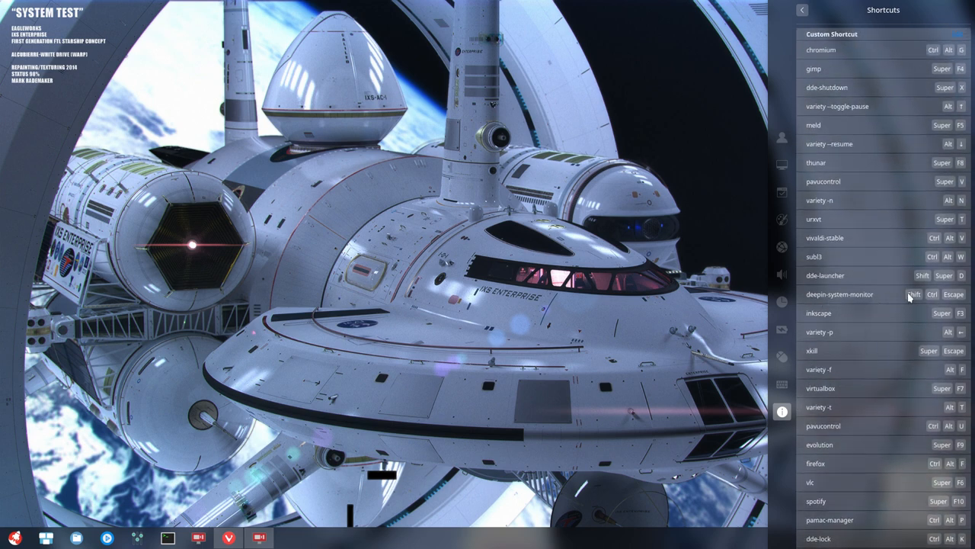
mouse_move(854, 281)
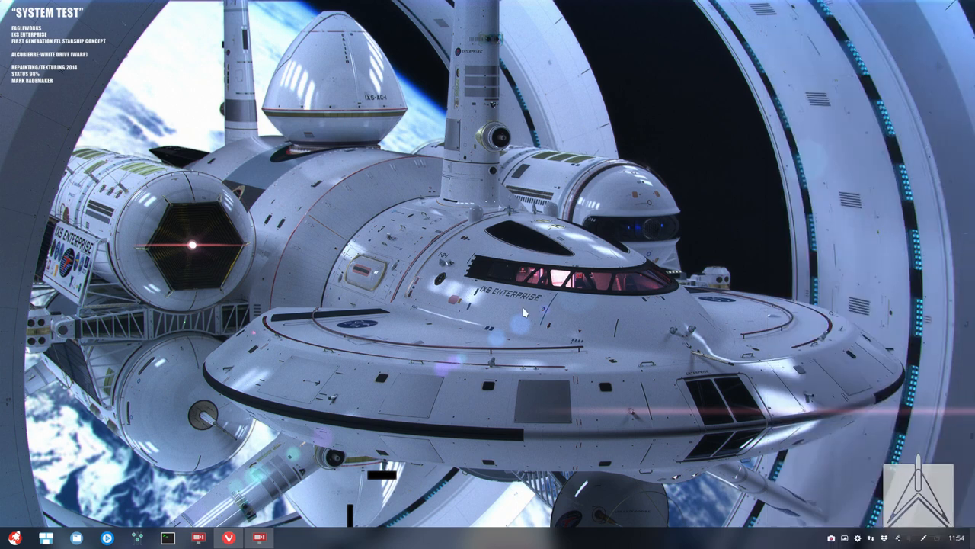
Dismiss the Control Center side panel, leaving only the starship wallpaper desktop
click(12, 538)
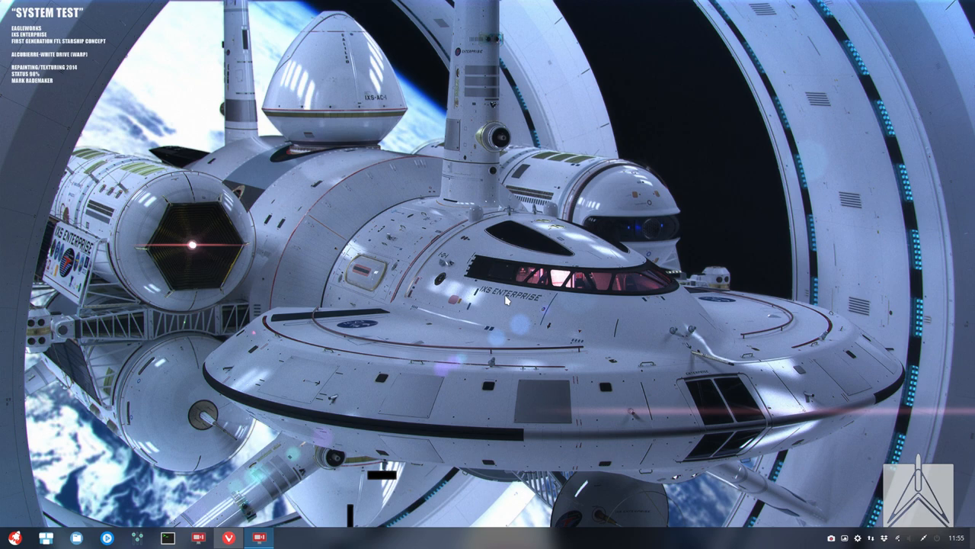
mouse_move(503, 362)
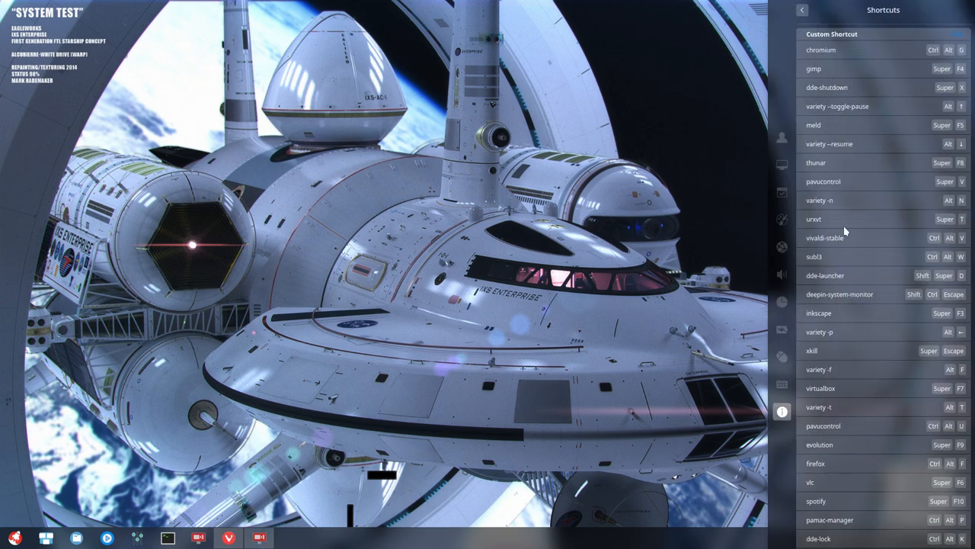
Scroll the reopened Shortcuts panel up to System shortcuts and back down to Custom Shortcut
scroll(up, 3)
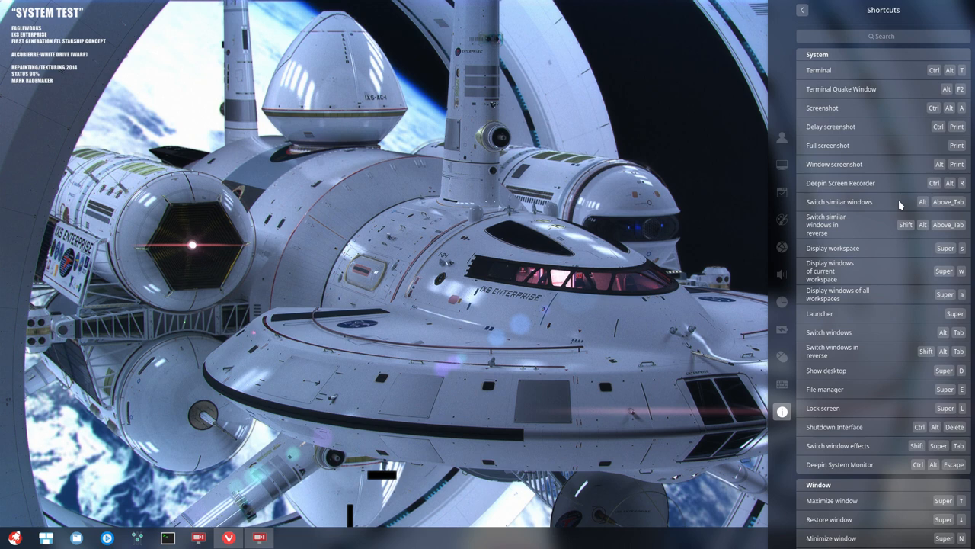
scroll(down, 3)
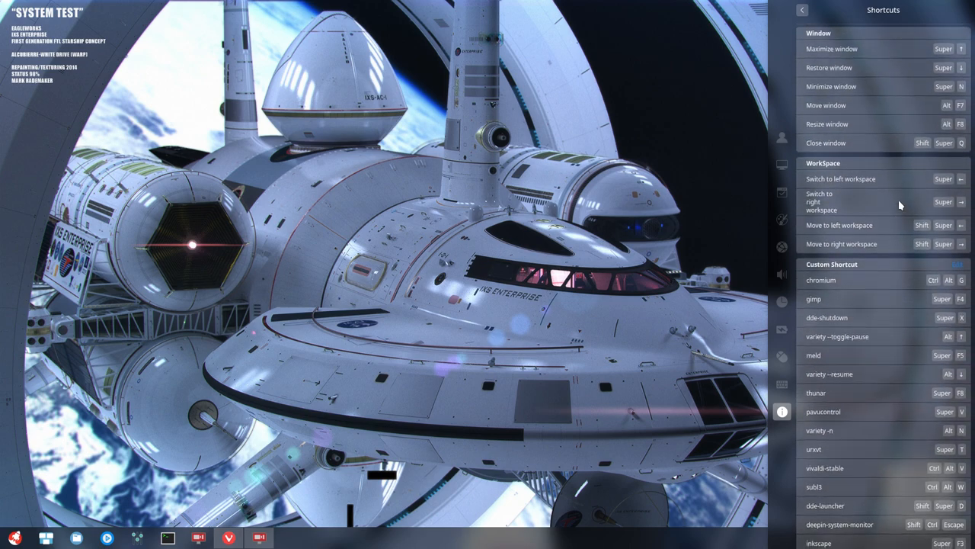
scroll(down, 3)
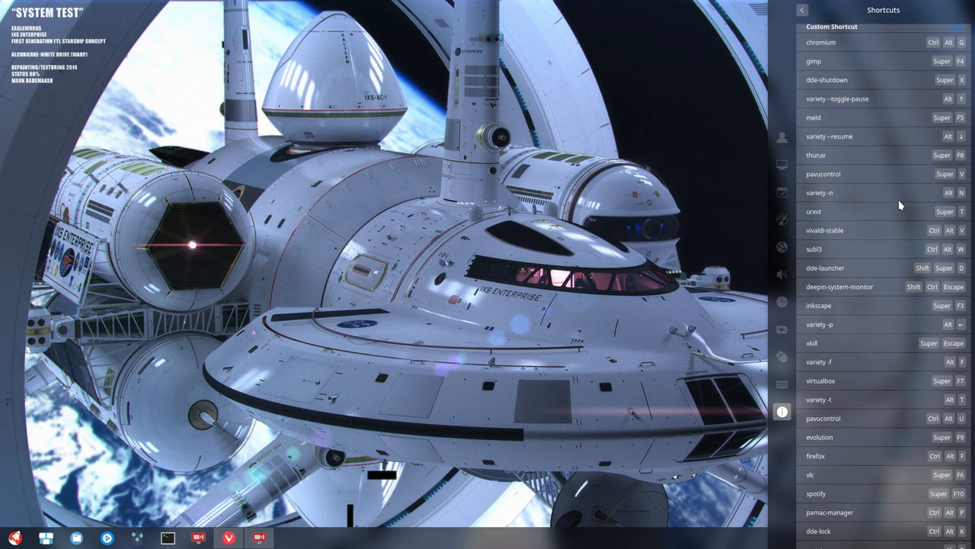
mouse_move(875, 262)
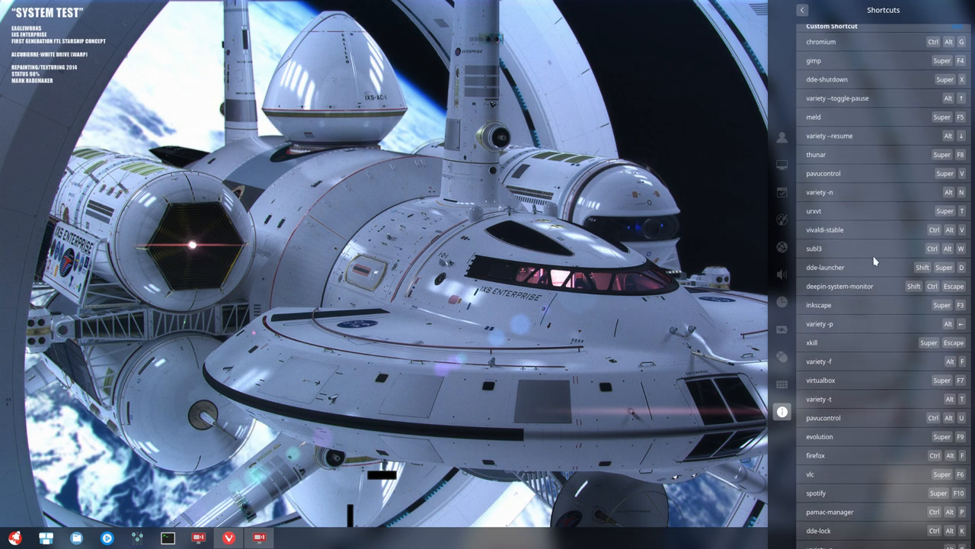